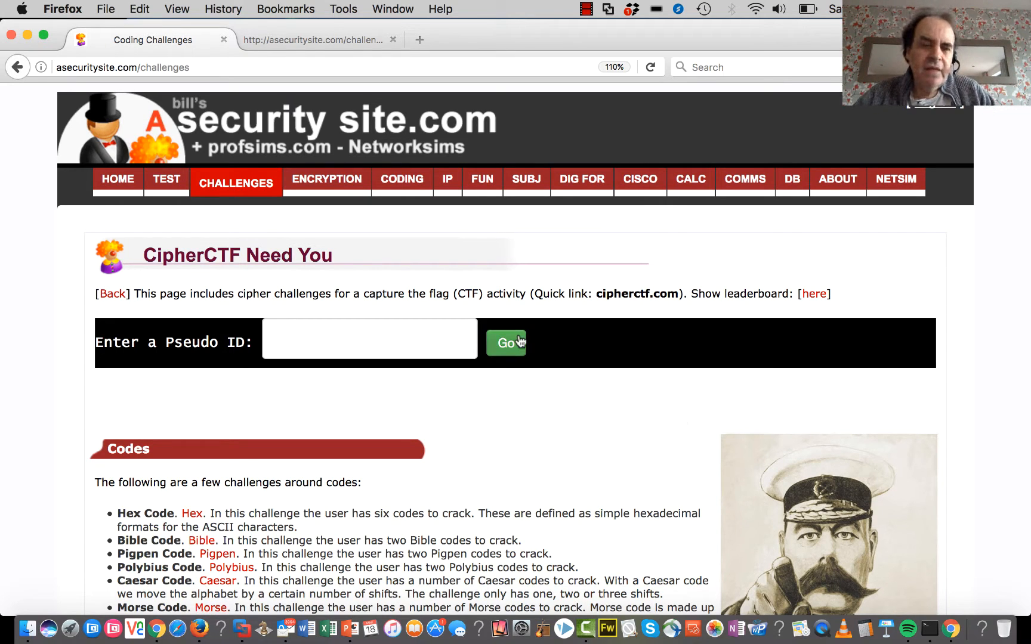
# Step: Start the Hex Coding challenge and put focus in the first Answer box of the six-code table
pyautogui.click(507, 343)
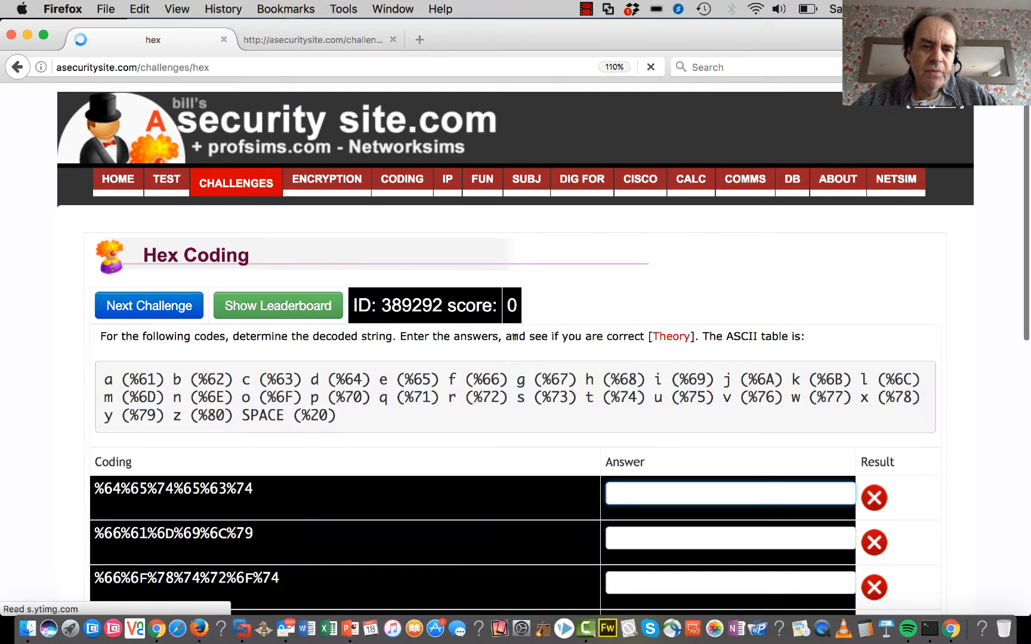
pyautogui.scroll(-3)
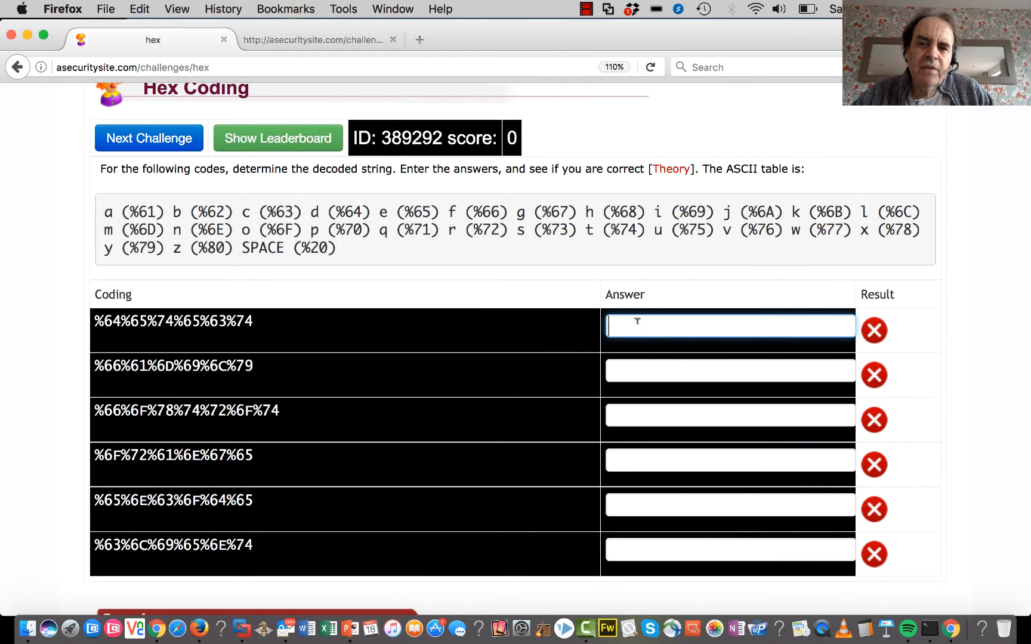
pyautogui.write('r')
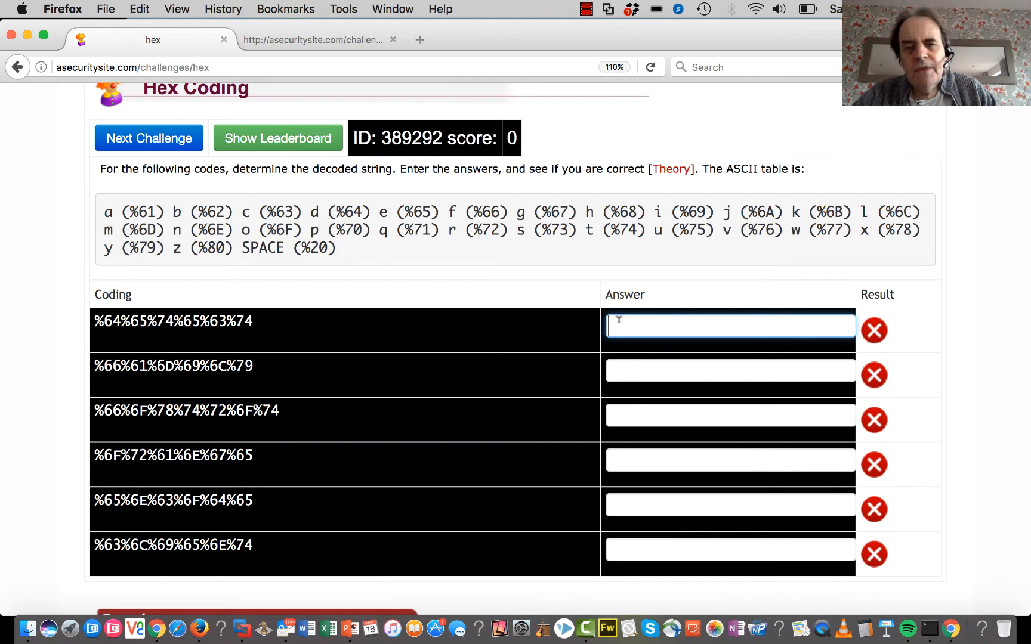
pyautogui.click(729, 373)
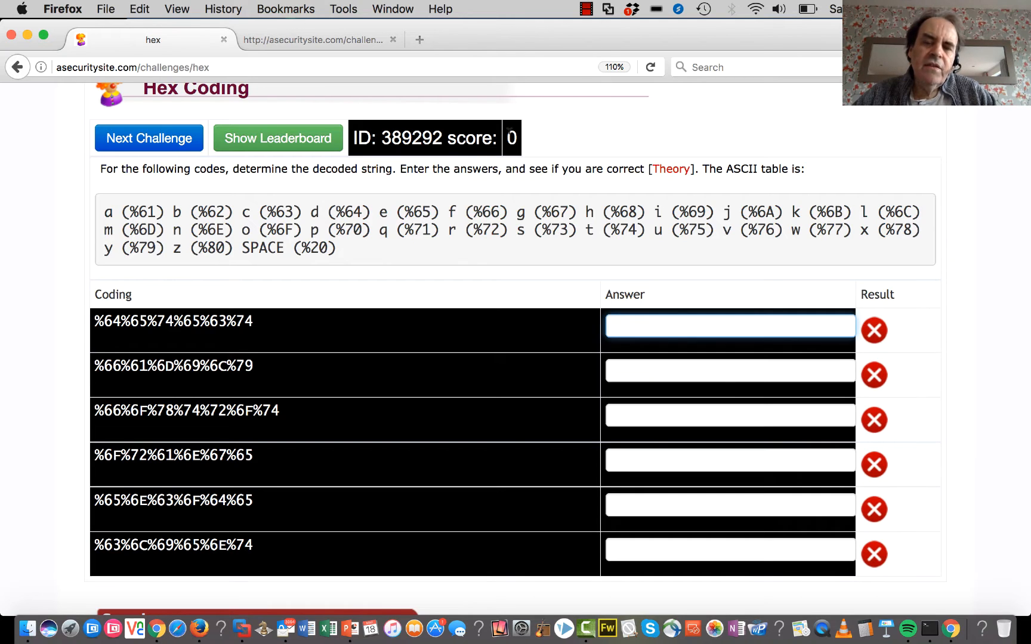
pyautogui.click(729, 326)
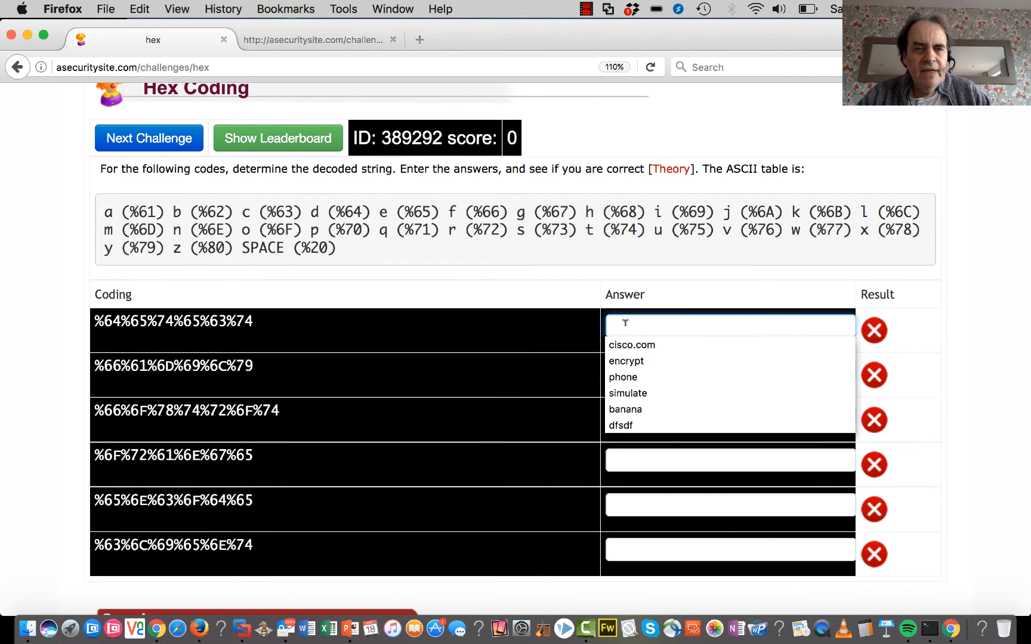
# Step: Enter 'detect' as the first answer so it earns a tick and the score becomes 1
pyautogui.write('d')
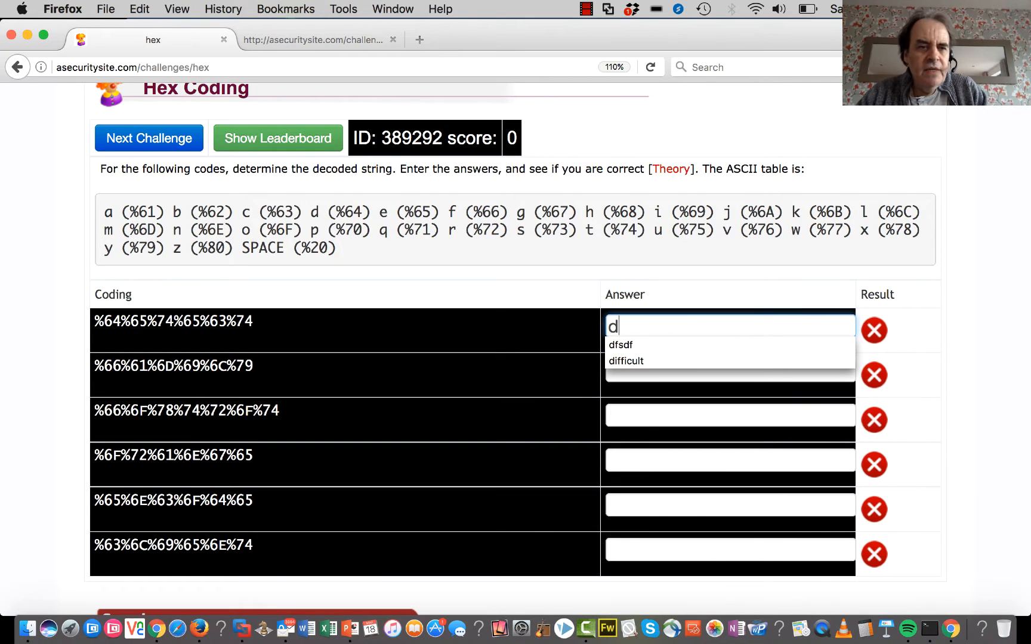
pyautogui.write('e')
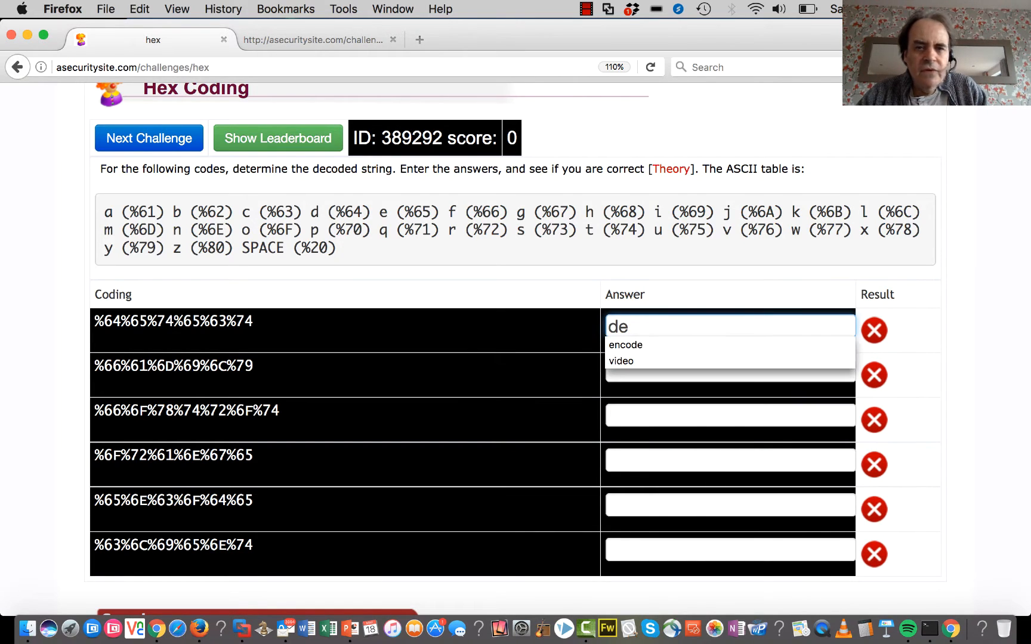
pyautogui.write('t')
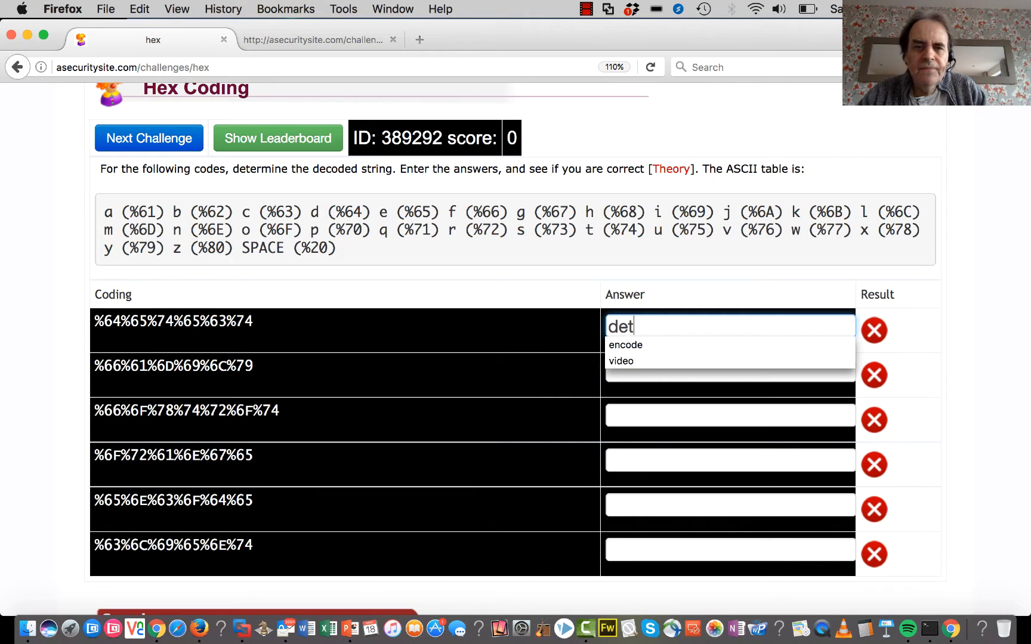
pyautogui.write('e')
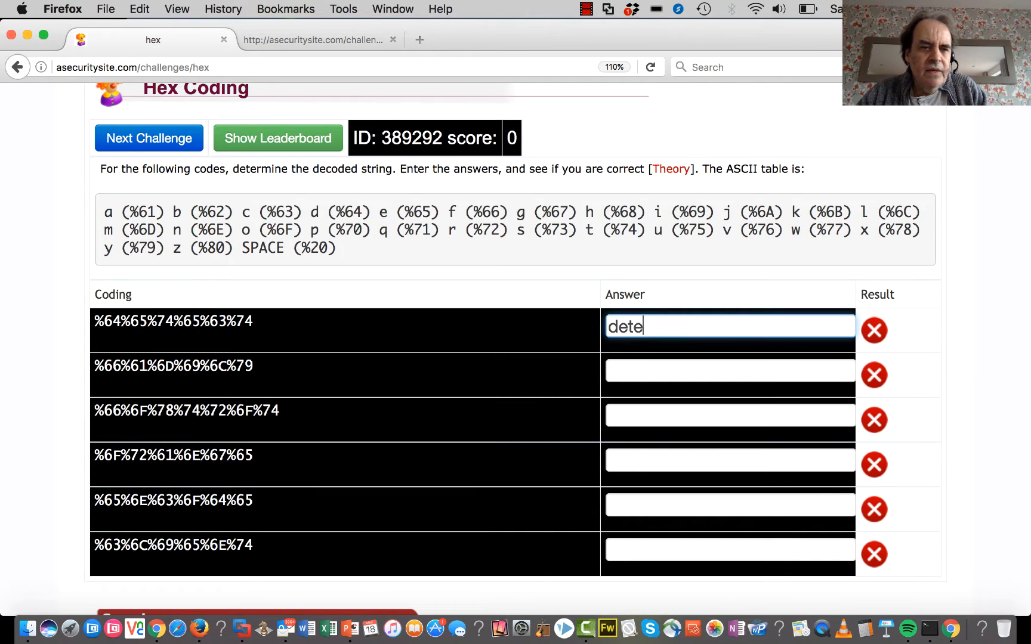
pyautogui.write('ct')
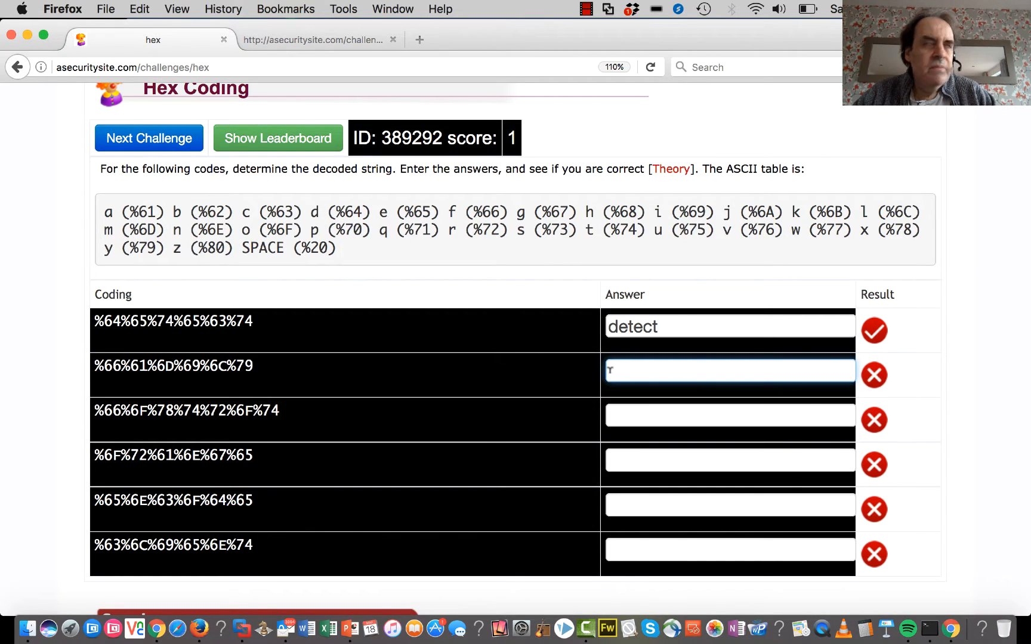
pyautogui.write('f')
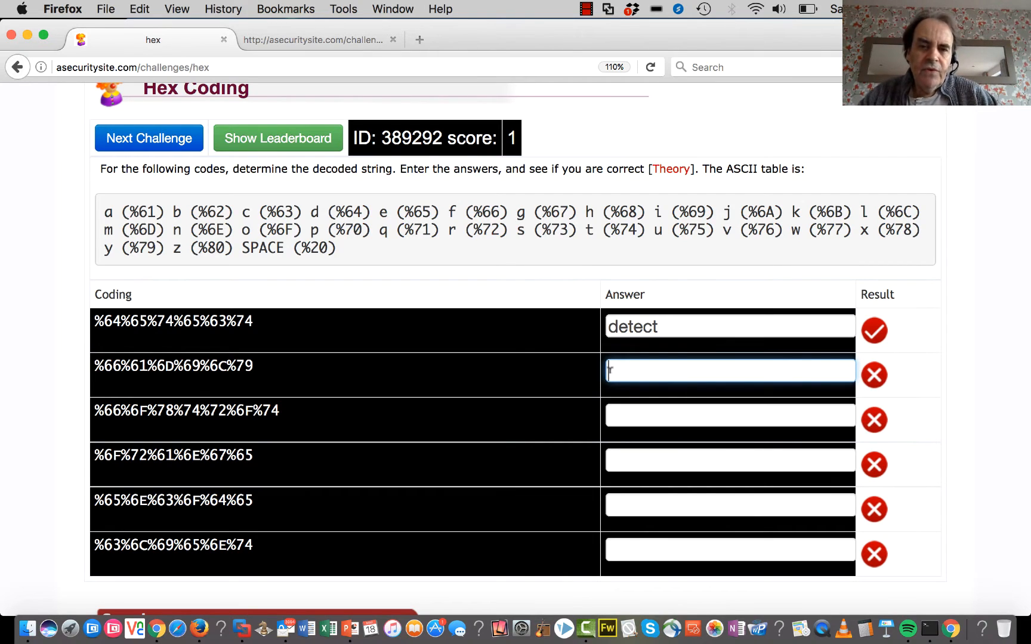
pyautogui.write('f')
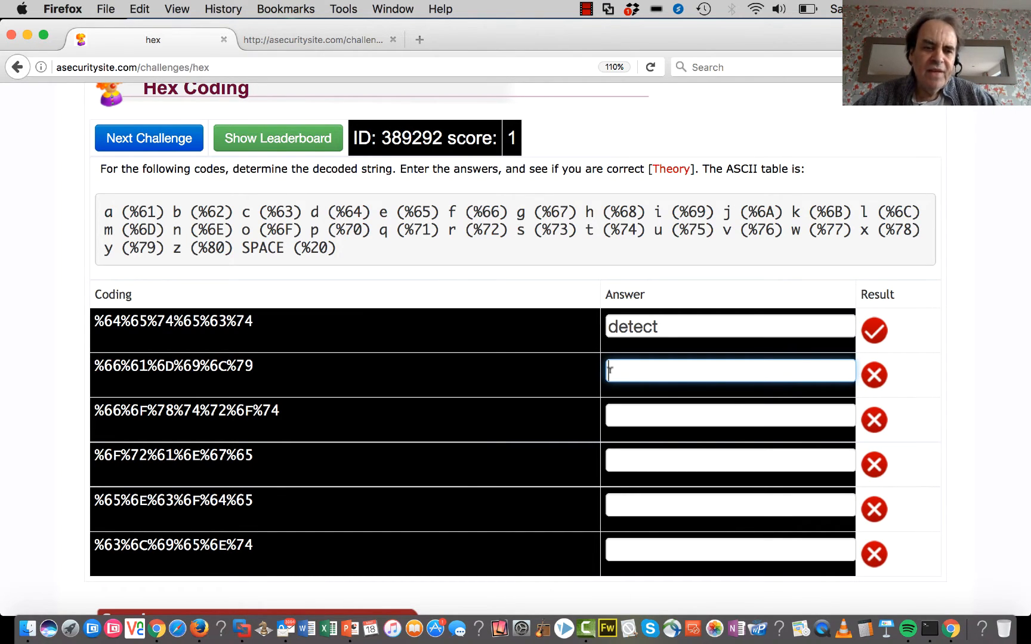
pyautogui.write('f')
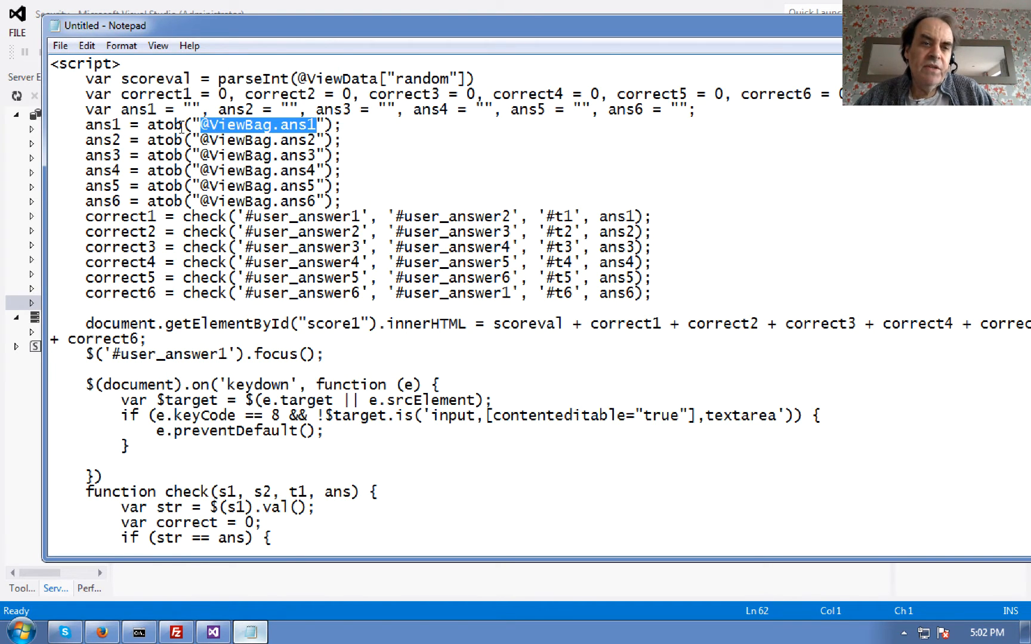
pyautogui.doubleClick(165, 125)
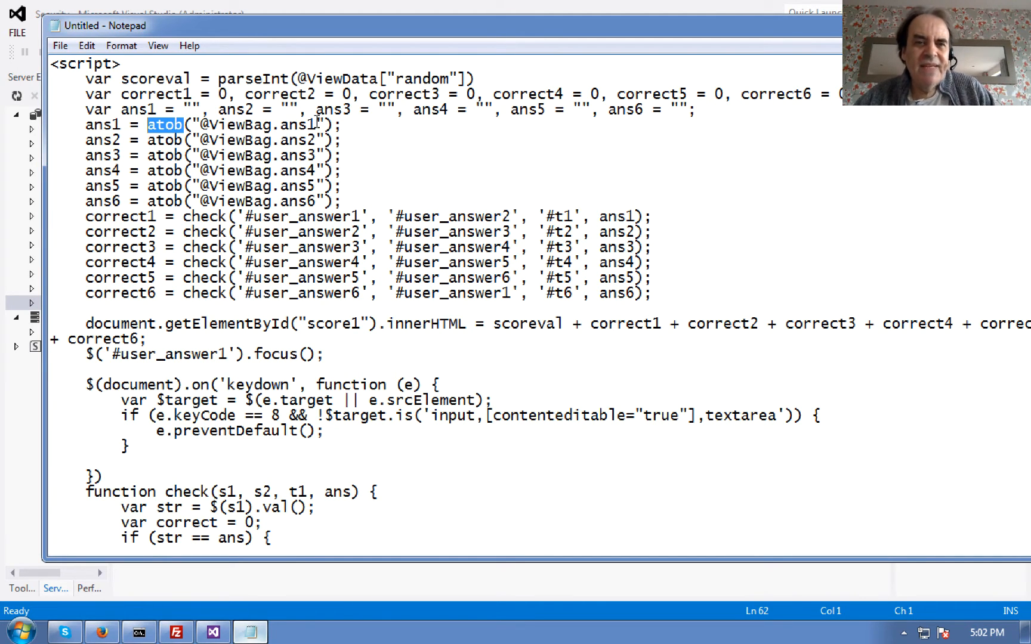
pyautogui.moveTo(460, 85)
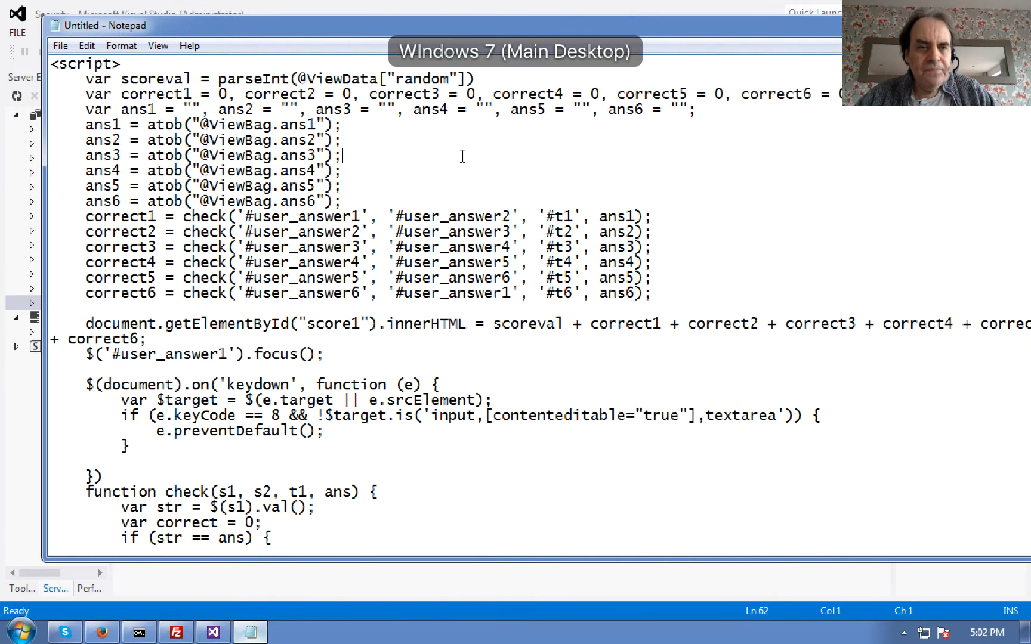
pyautogui.doubleClick(119, 216)
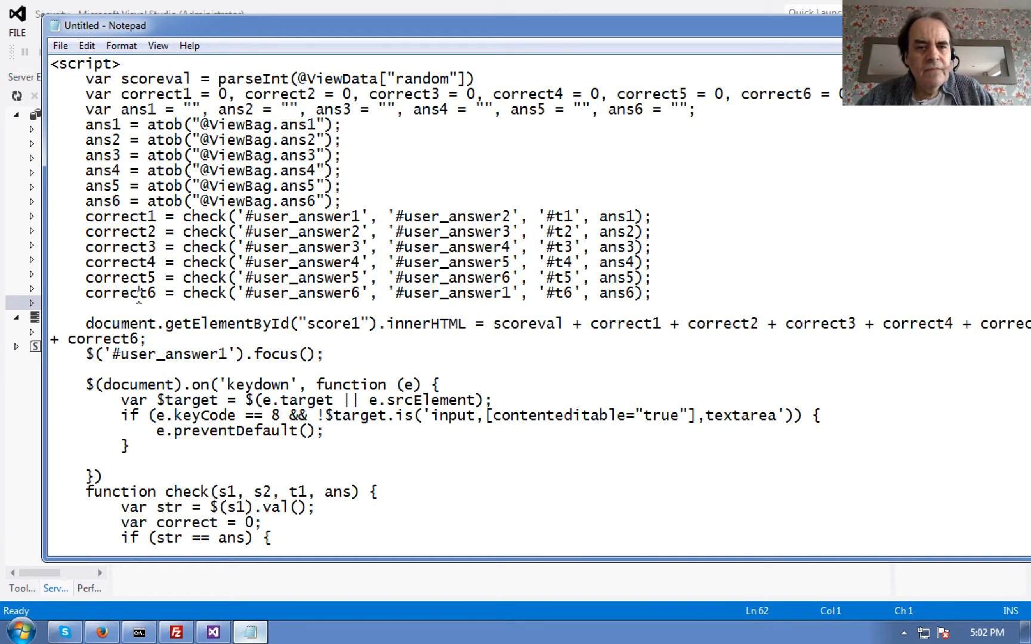
pyautogui.doubleClick(118, 293)
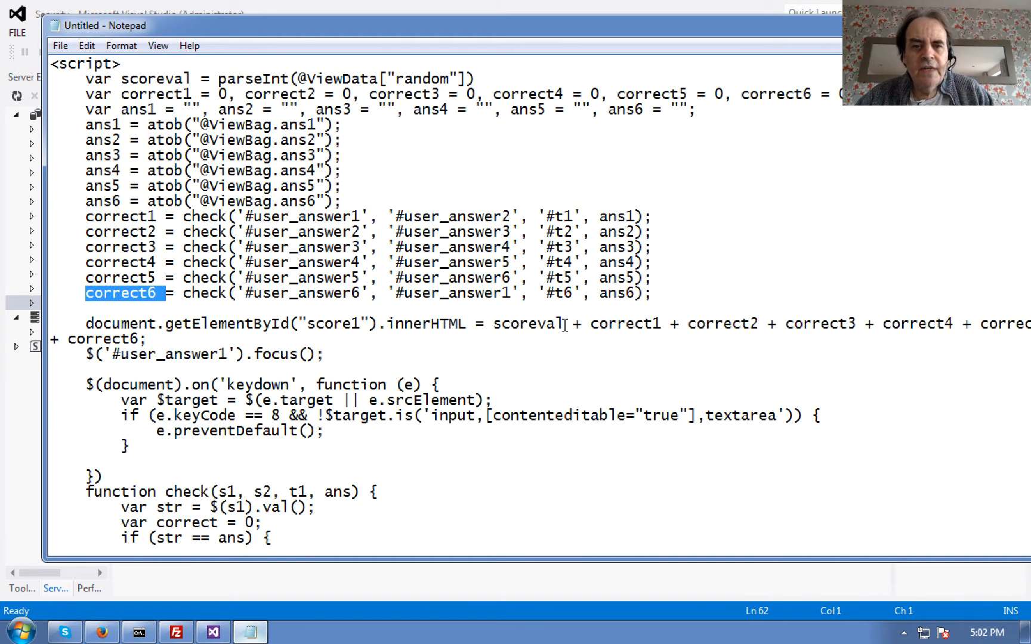
pyautogui.doubleClick(531, 324)
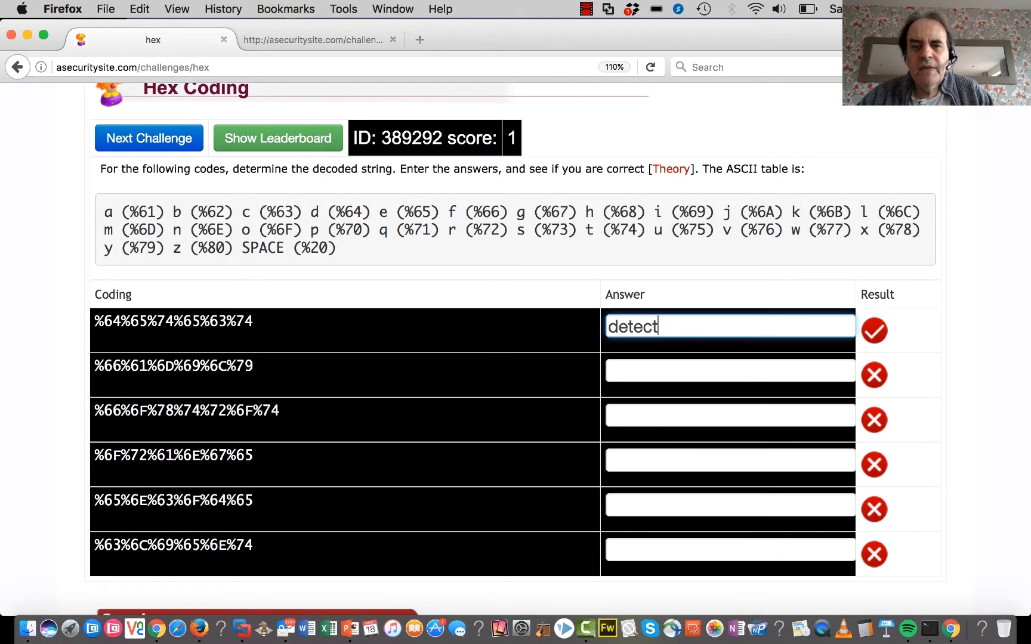
pyautogui.press('Backspace')
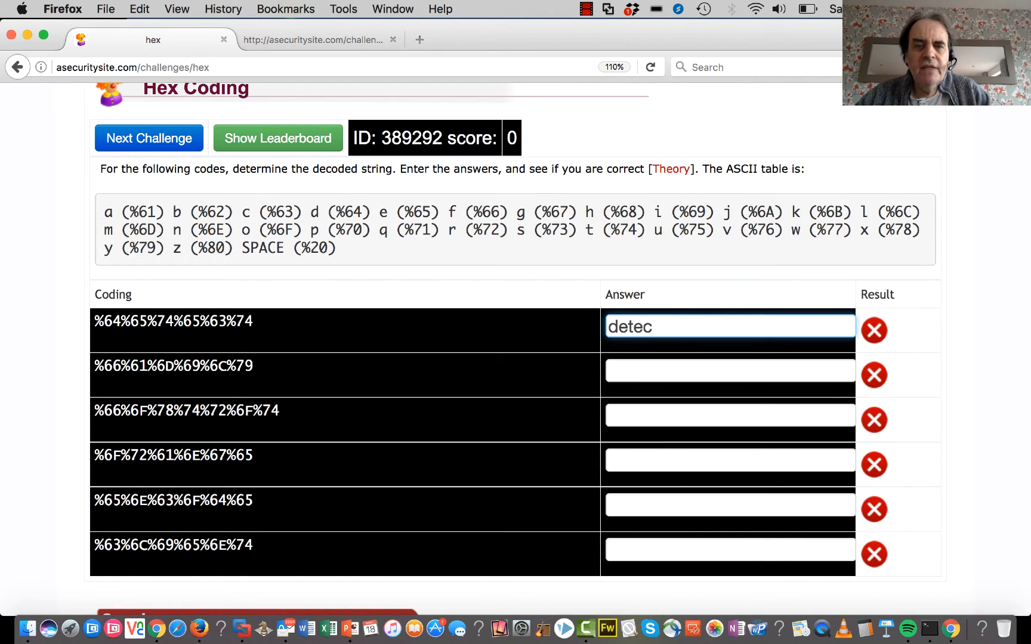
pyautogui.write('t')
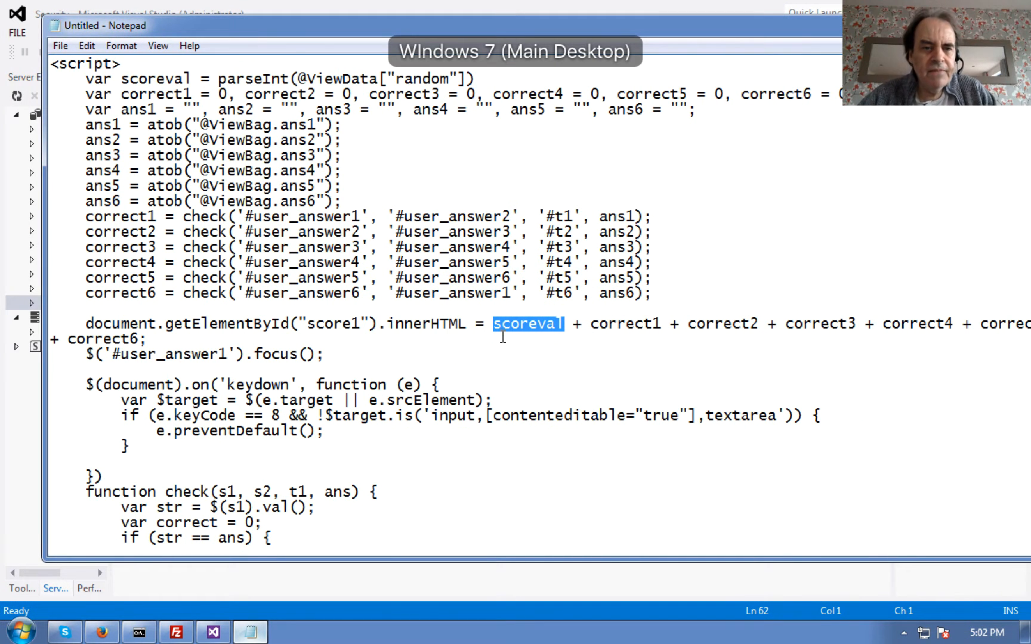
pyautogui.scroll(-3)
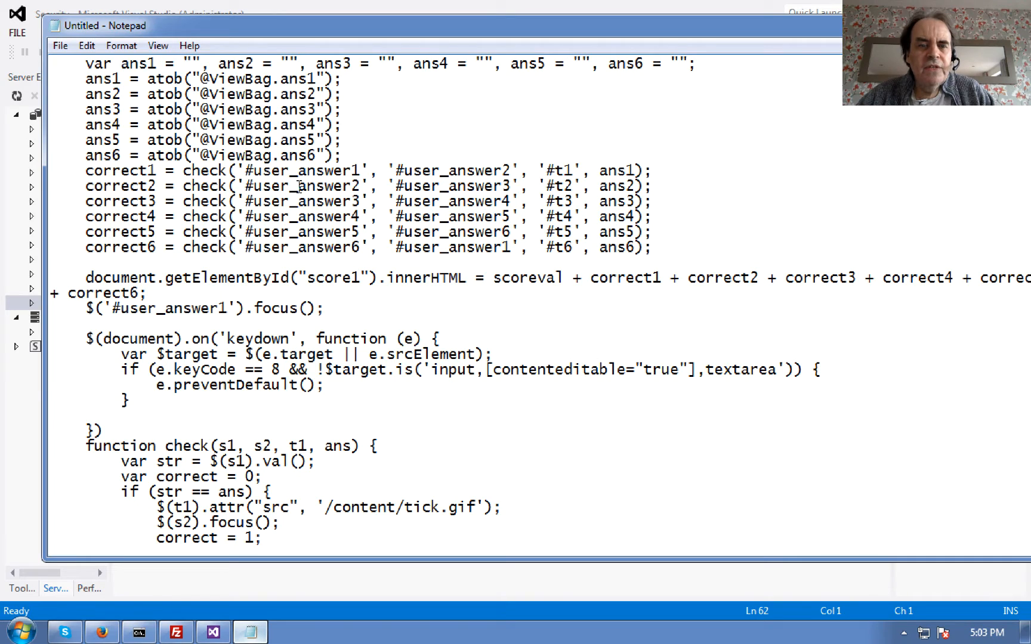
pyautogui.scroll(-3)
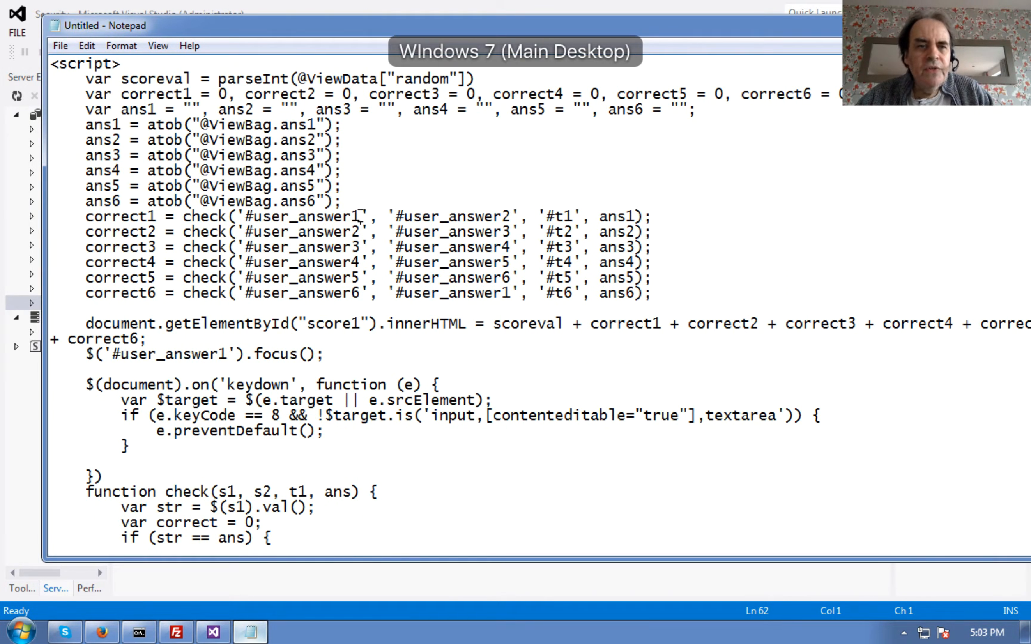
pyautogui.doubleClick(299, 216)
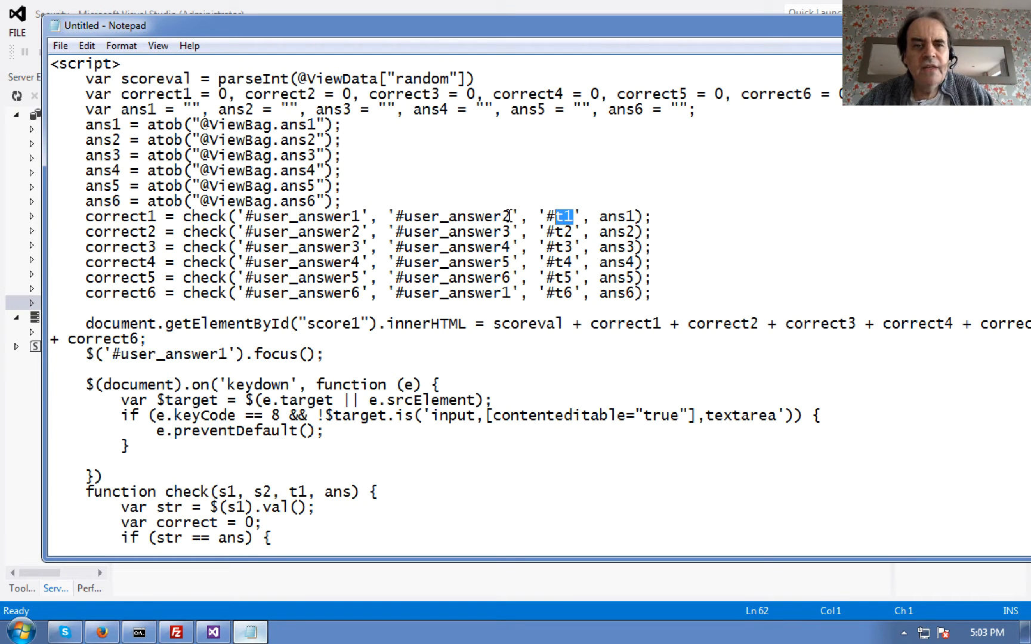
pyautogui.doubleClick(452, 216)
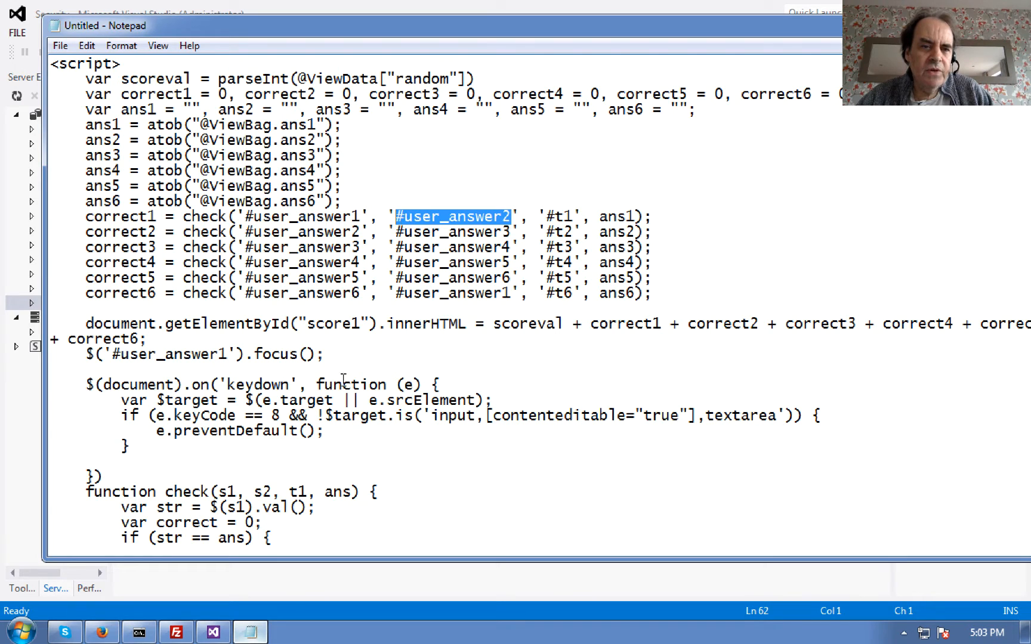
pyautogui.scroll(-3)
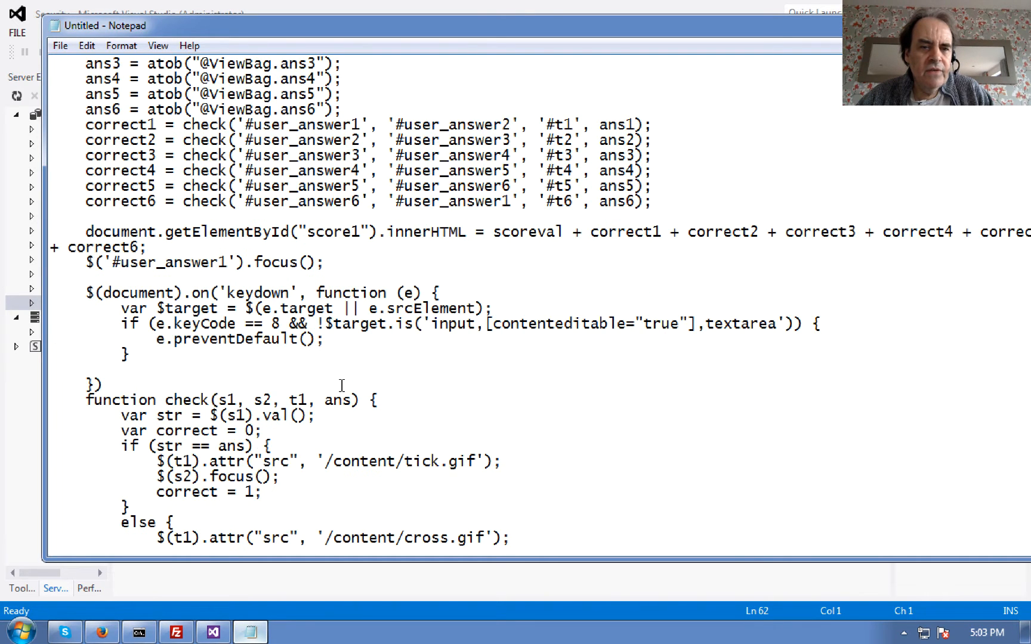
pyautogui.scroll(-3)
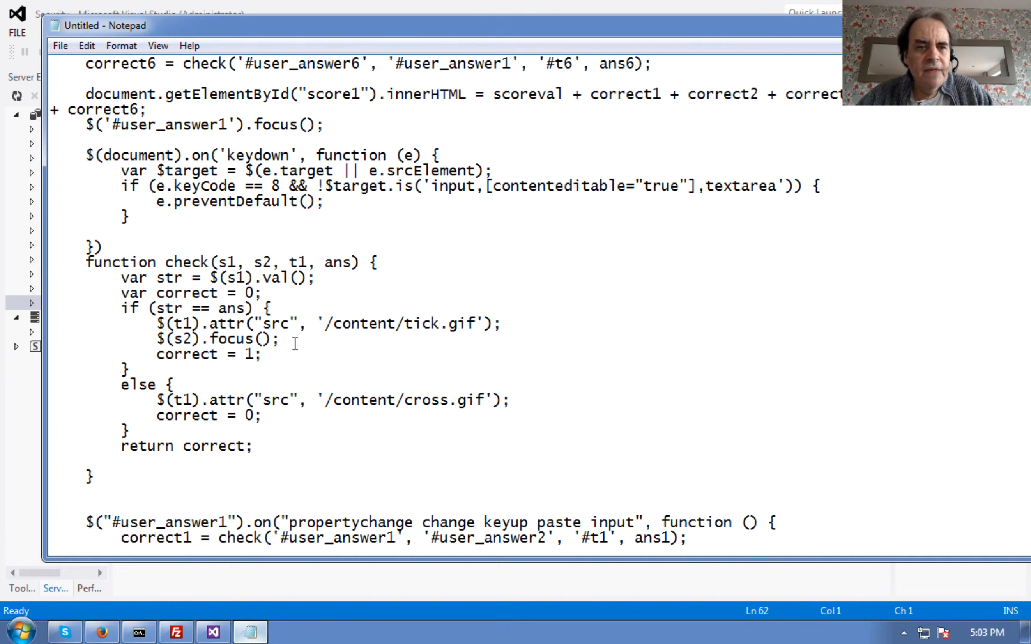
pyautogui.doubleClick(222, 262)
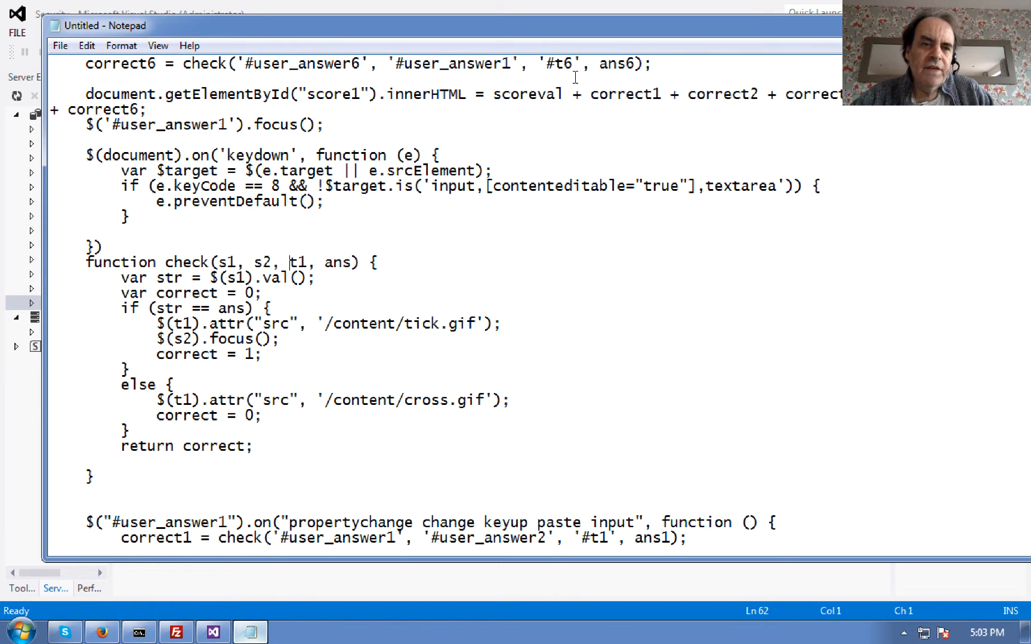
pyautogui.moveTo(298, 3)
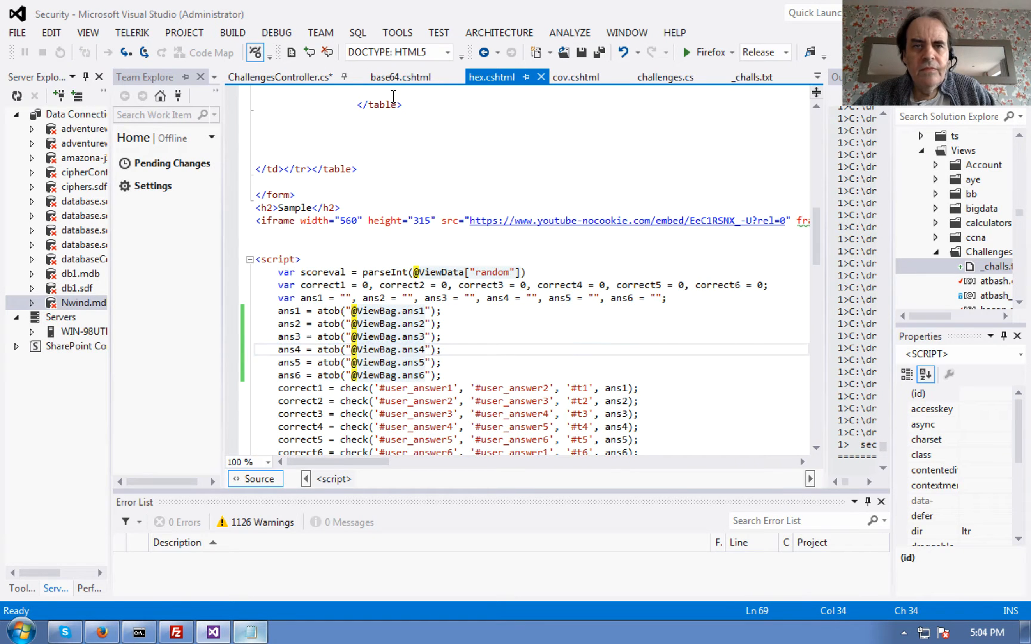
pyautogui.moveTo(821, 247)
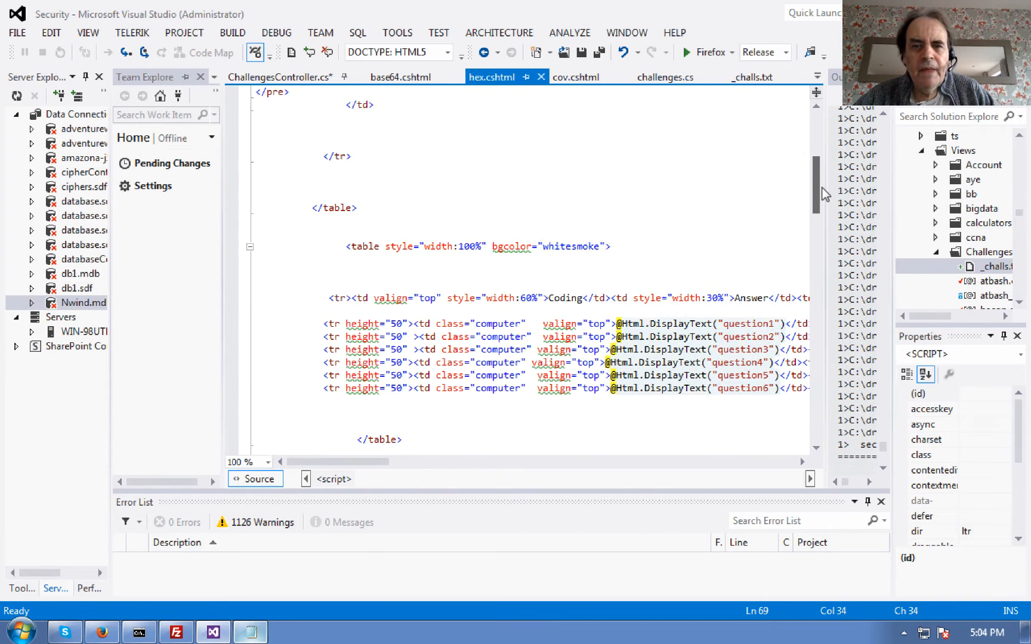
# Step: Locate the Html.TextBox rows in hex.cshtml and select user_answer1 in the first row
pyautogui.scroll(-3)
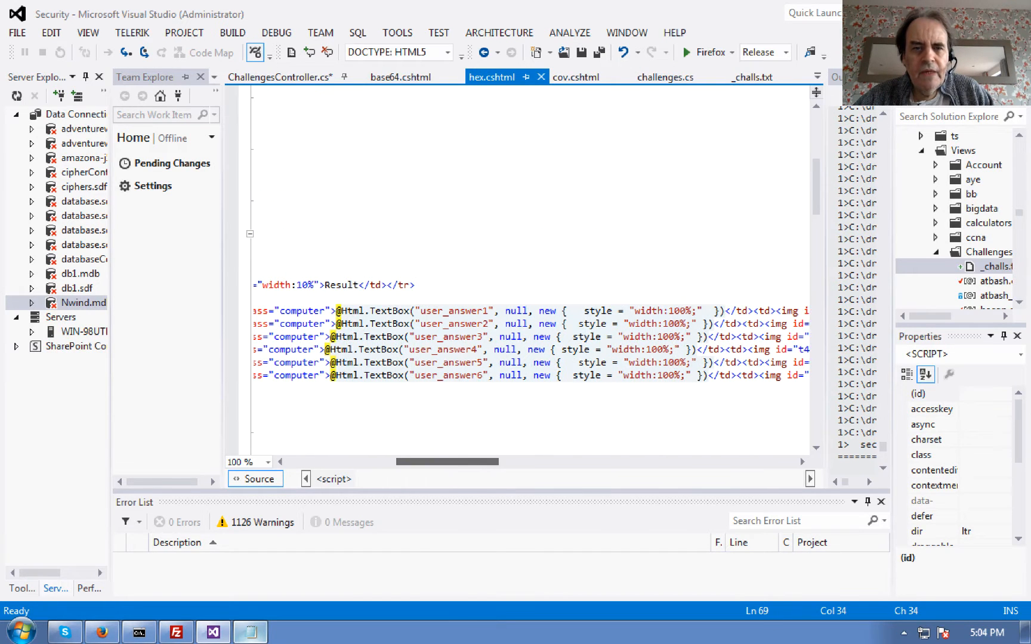
pyautogui.click(453, 310)
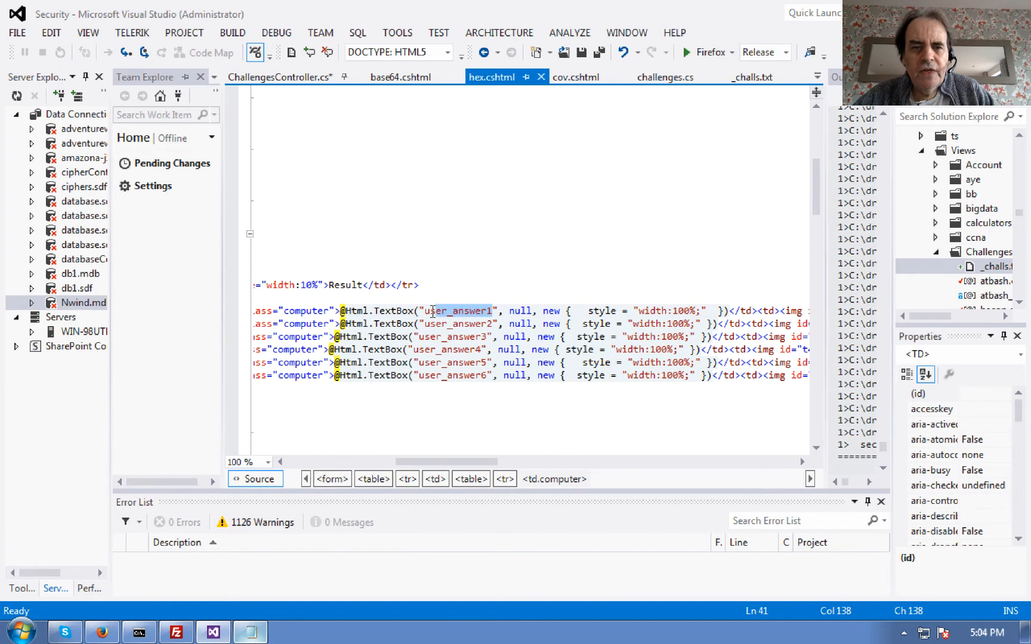
pyautogui.doubleClick(458, 310)
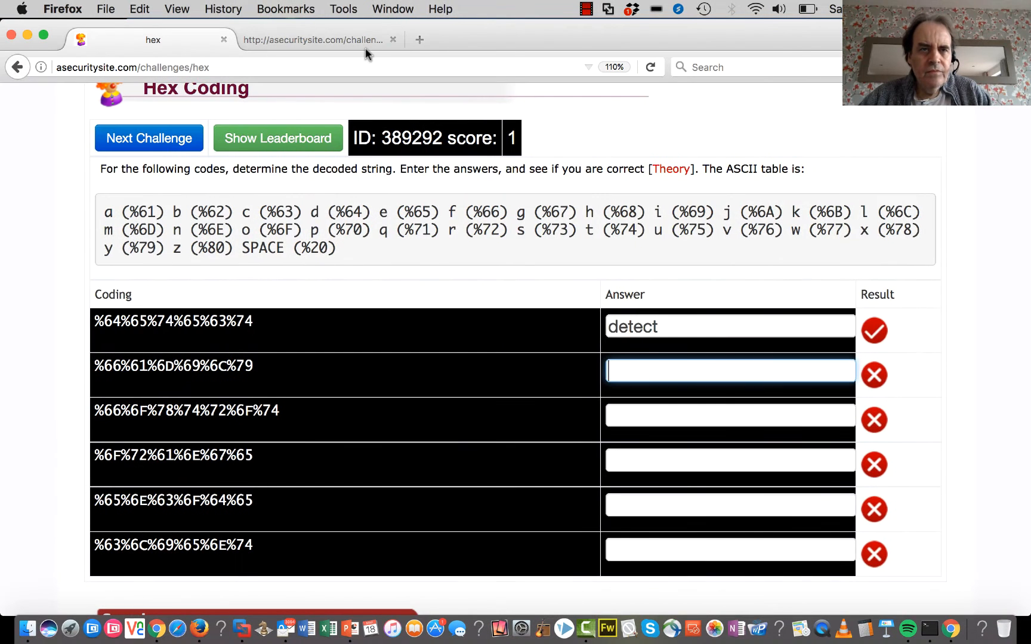
# Step: Load the hex page's source in the view-source tab and select the first input's id user_answer1
pyautogui.click(315, 39)
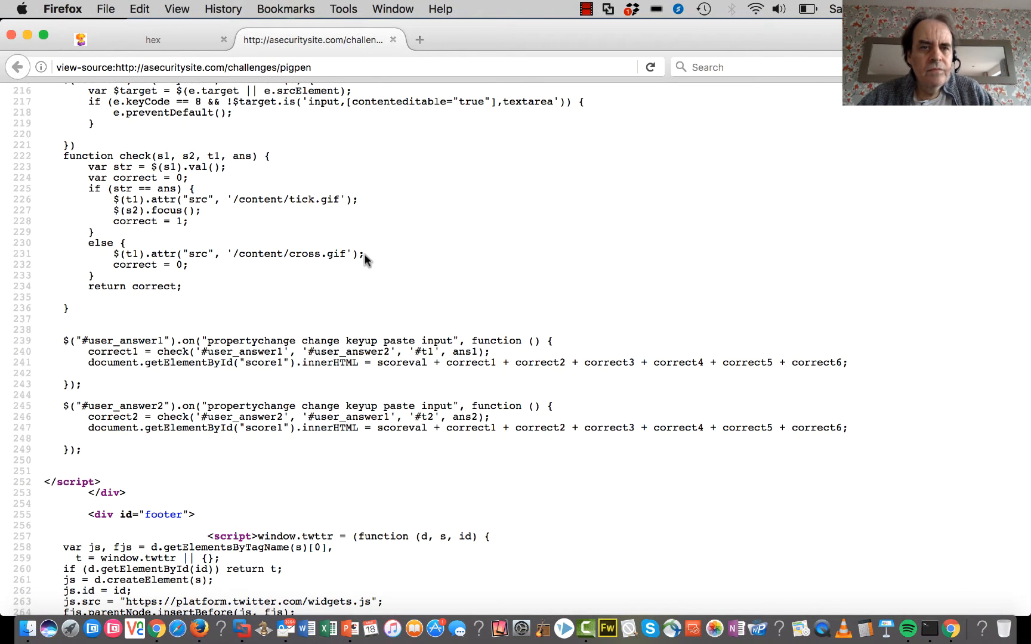
pyautogui.doubleClick(299, 67)
pyautogui.write('hex')
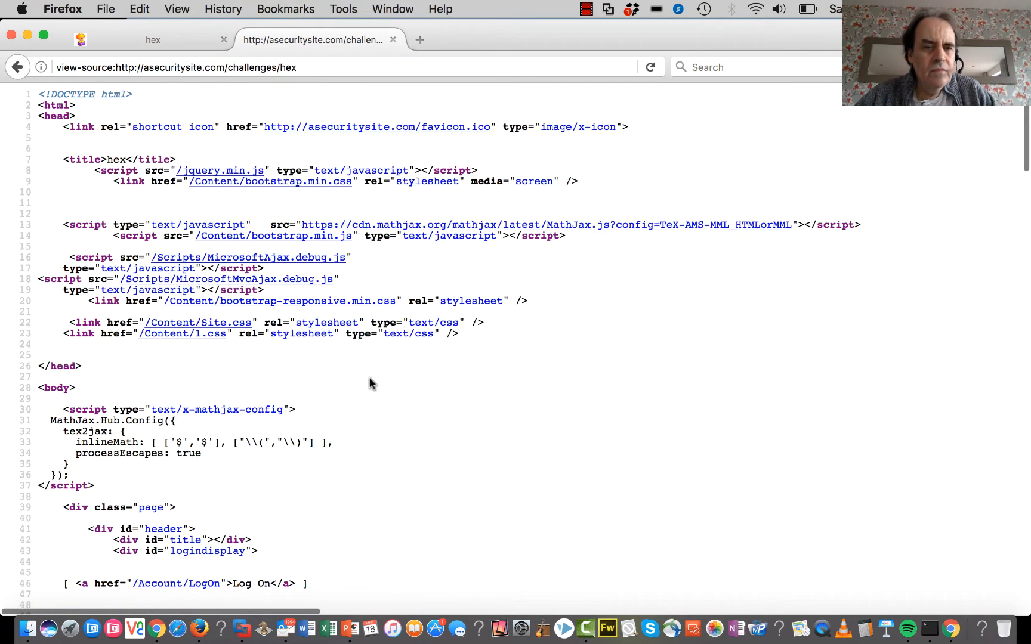
pyautogui.scroll(-3)
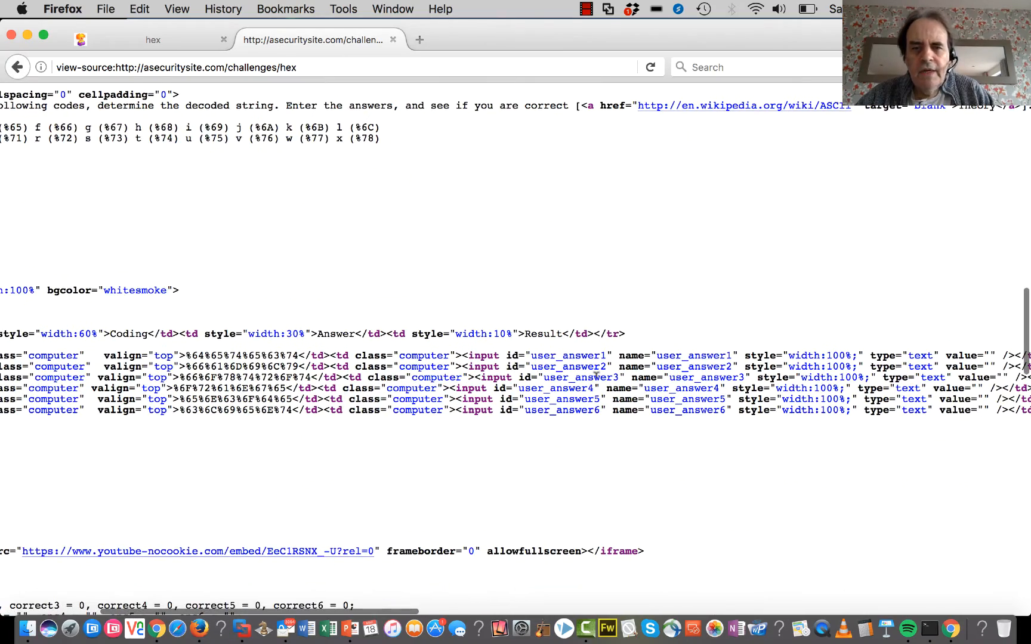
pyautogui.doubleClick(568, 355)
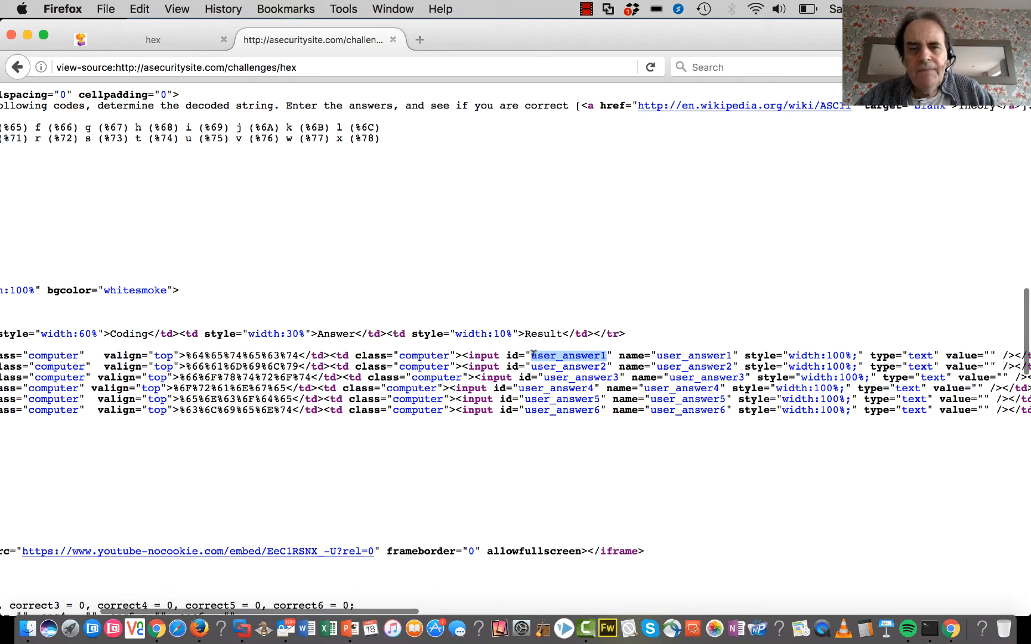
pyautogui.moveTo(759, 523)
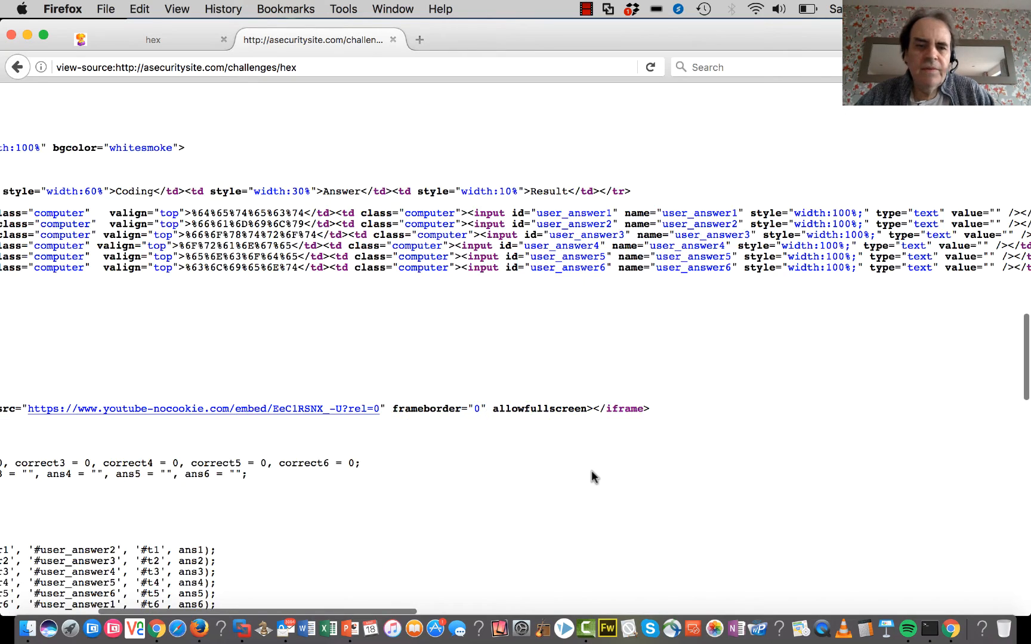
# Step: Highlight #user_answer1 and the #t1 result image id in the first check call
pyautogui.scroll(-3)
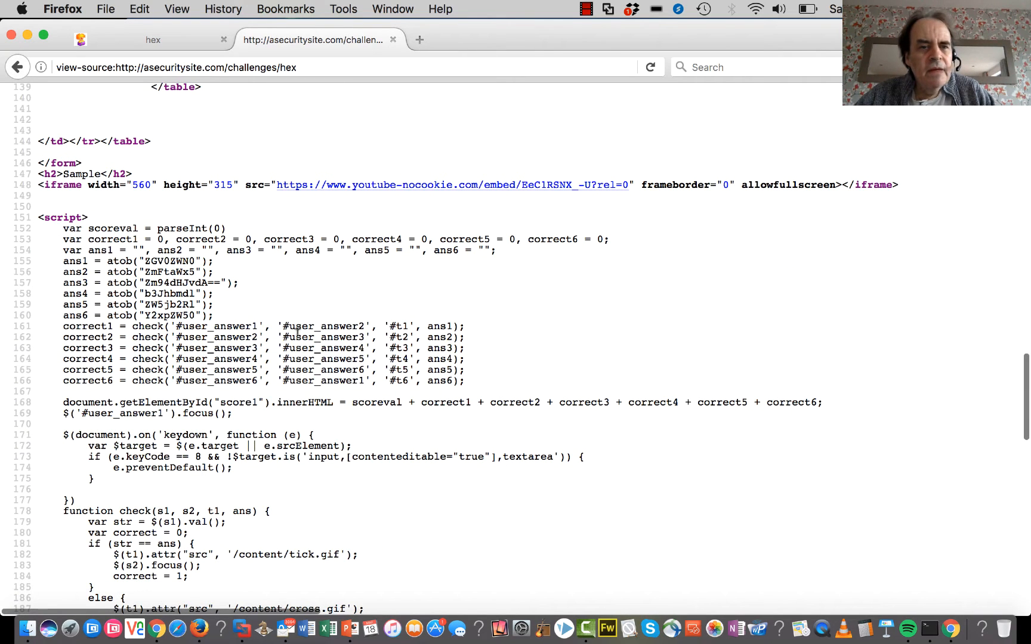
pyautogui.doubleClick(218, 326)
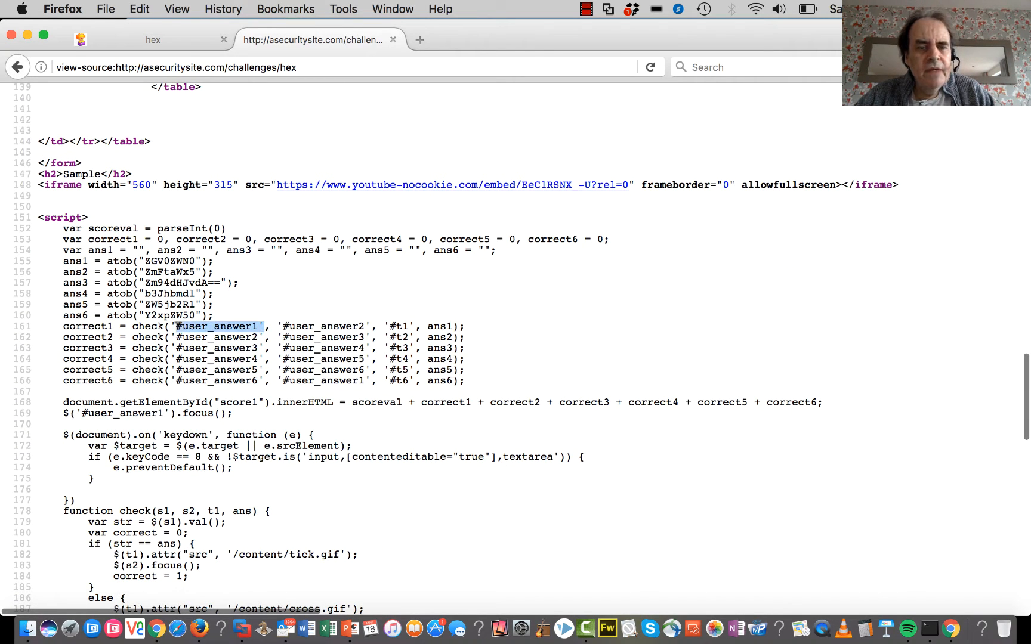
pyautogui.moveTo(298, 321)
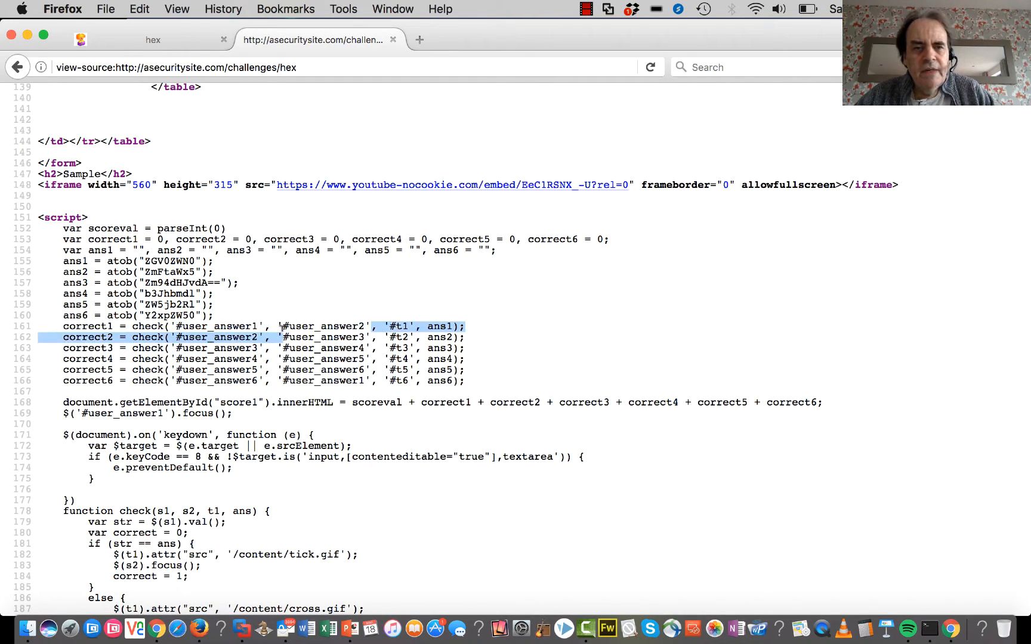
pyautogui.click(391, 326)
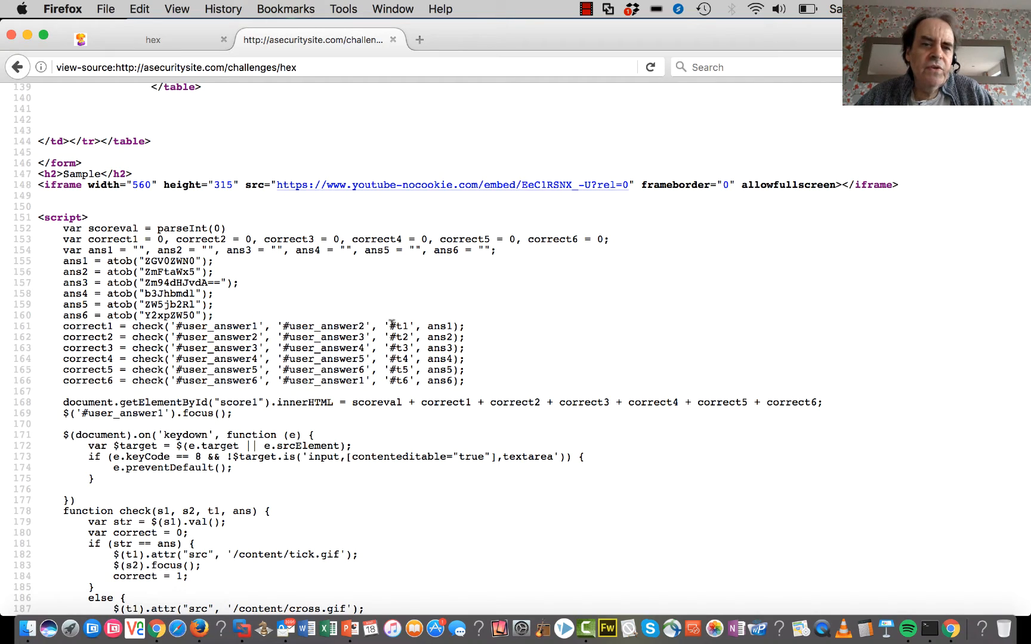
pyautogui.doubleClick(398, 326)
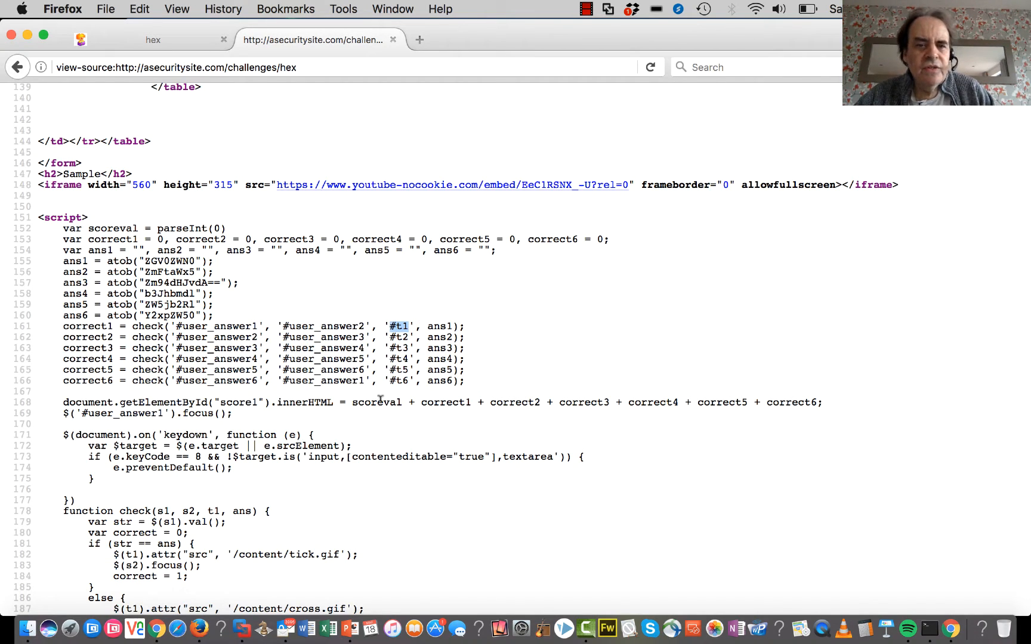
pyautogui.scroll(-3)
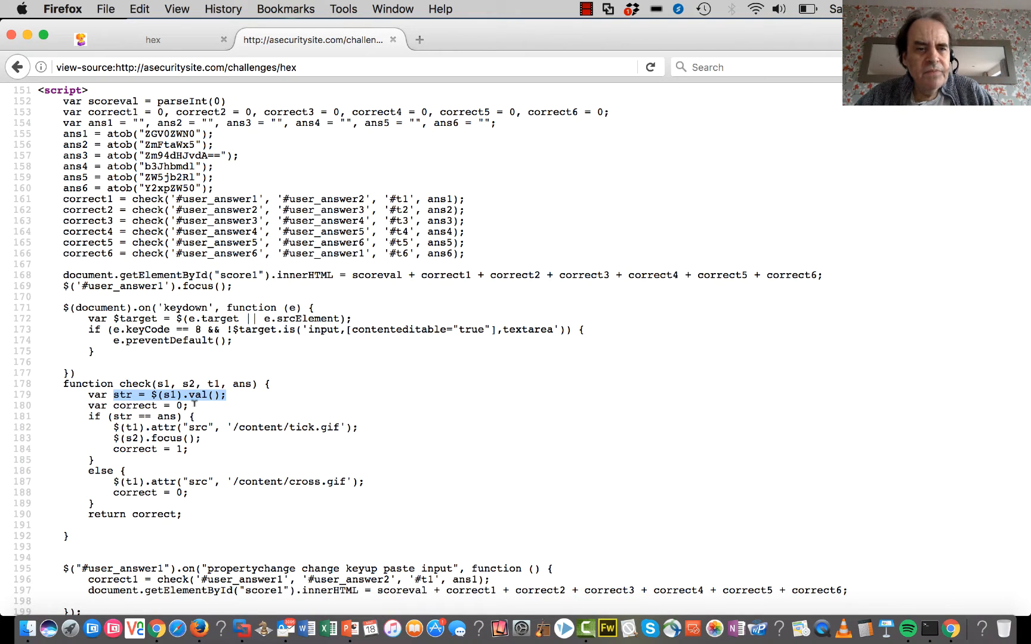
# Step: Walk through check(): the box-value read, the cross.gif path, correct1 and the ans1 argument
pyautogui.doubleClick(145, 416)
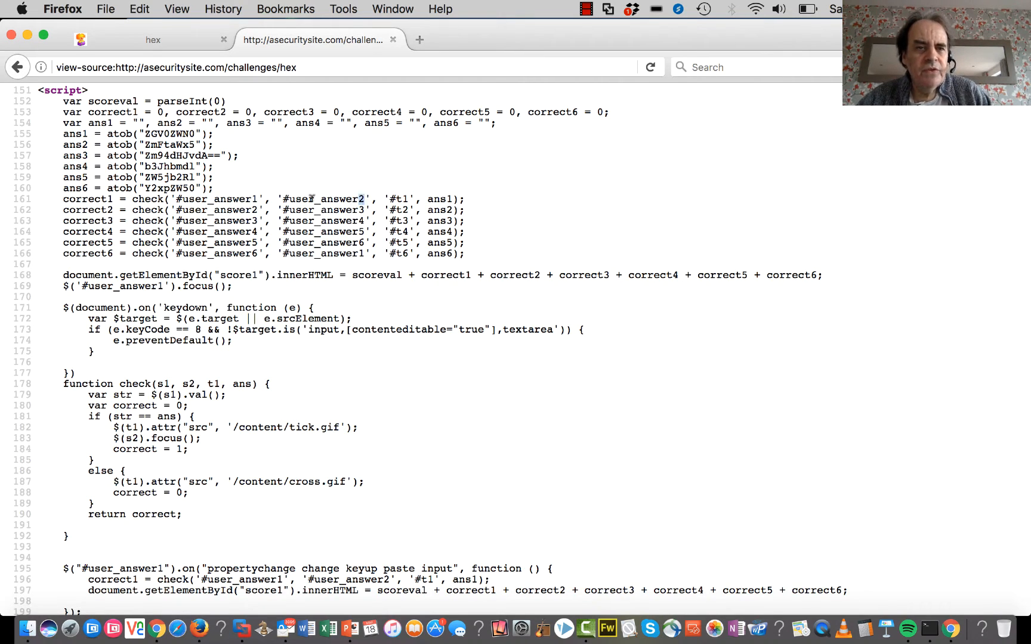
pyautogui.doubleClick(322, 198)
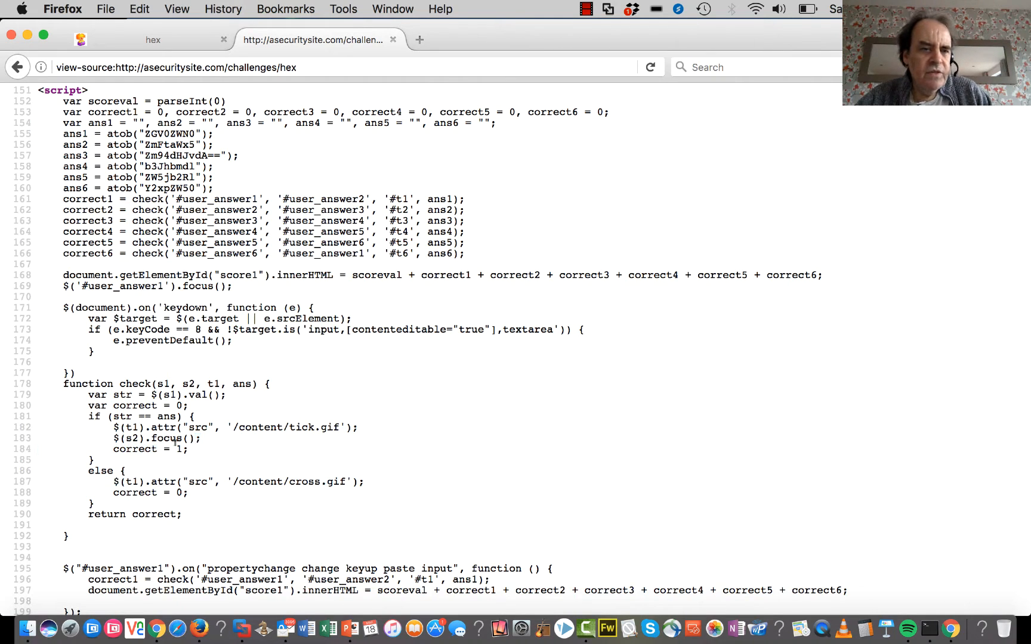
pyautogui.doubleClick(149, 449)
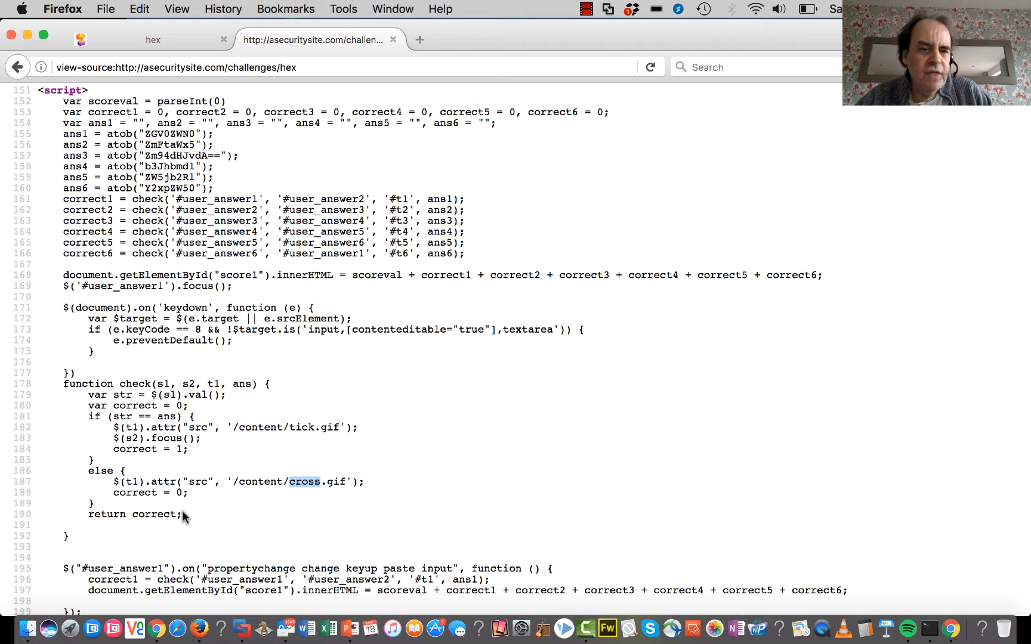
pyautogui.scroll(-3)
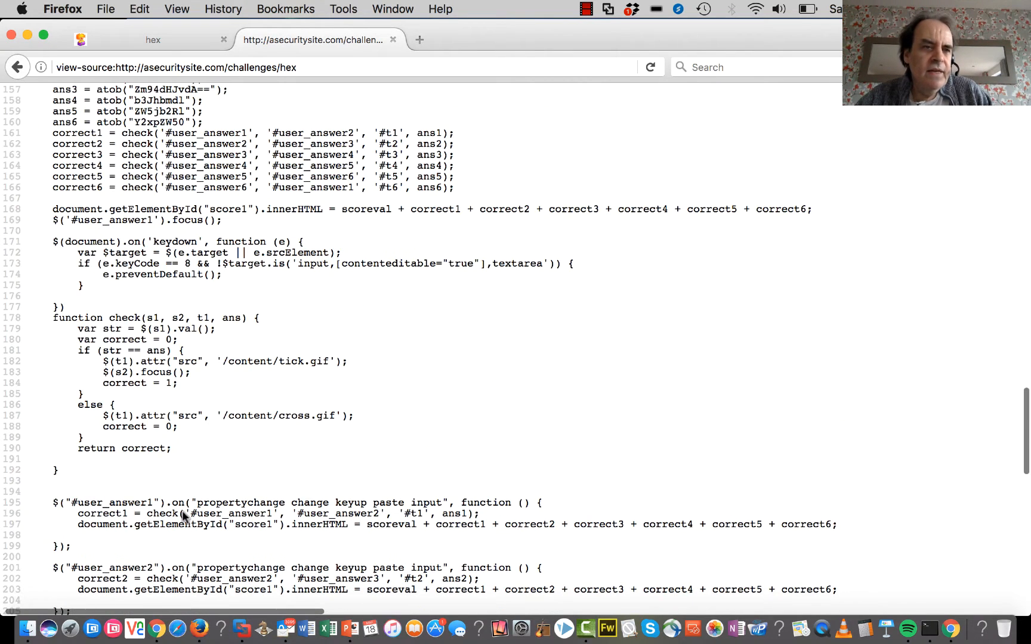
pyautogui.doubleClick(76, 133)
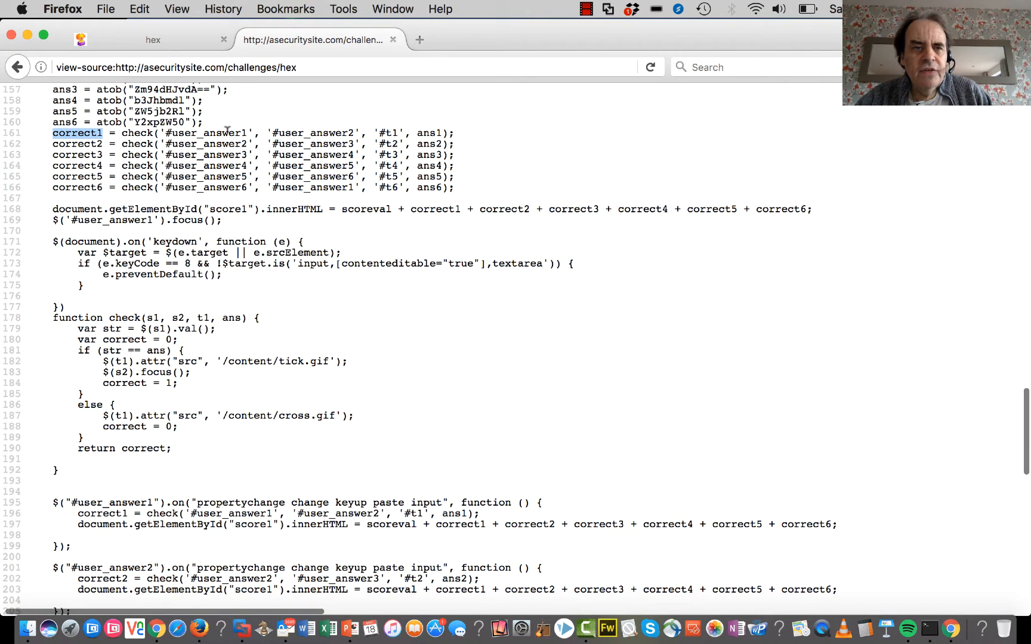
pyautogui.doubleClick(428, 132)
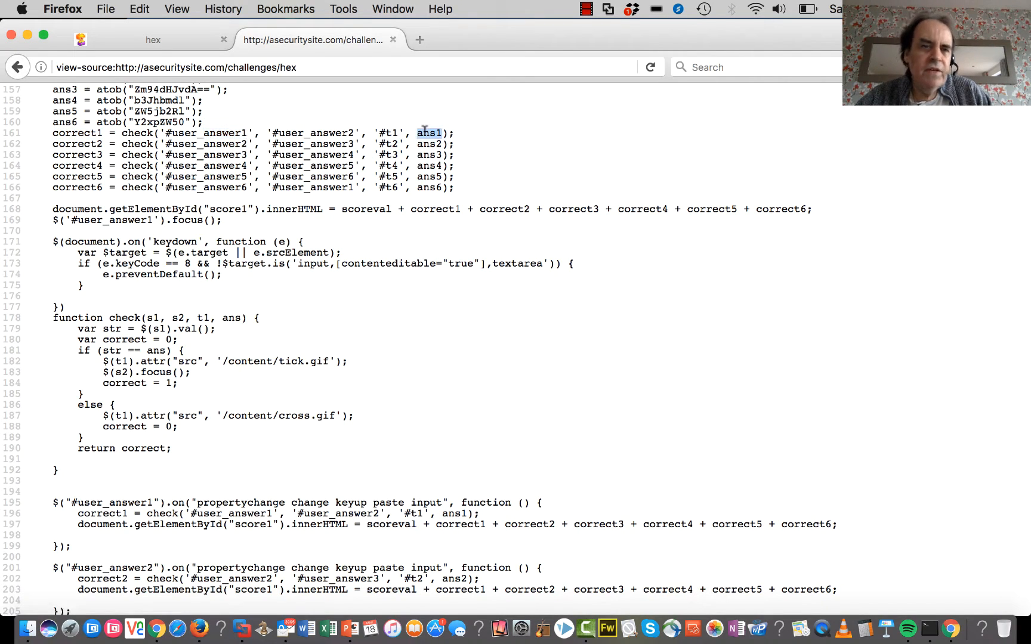
# Step: Review the user_answer1 change handler and the correct1 score-flag declarations
pyautogui.scroll(-3)
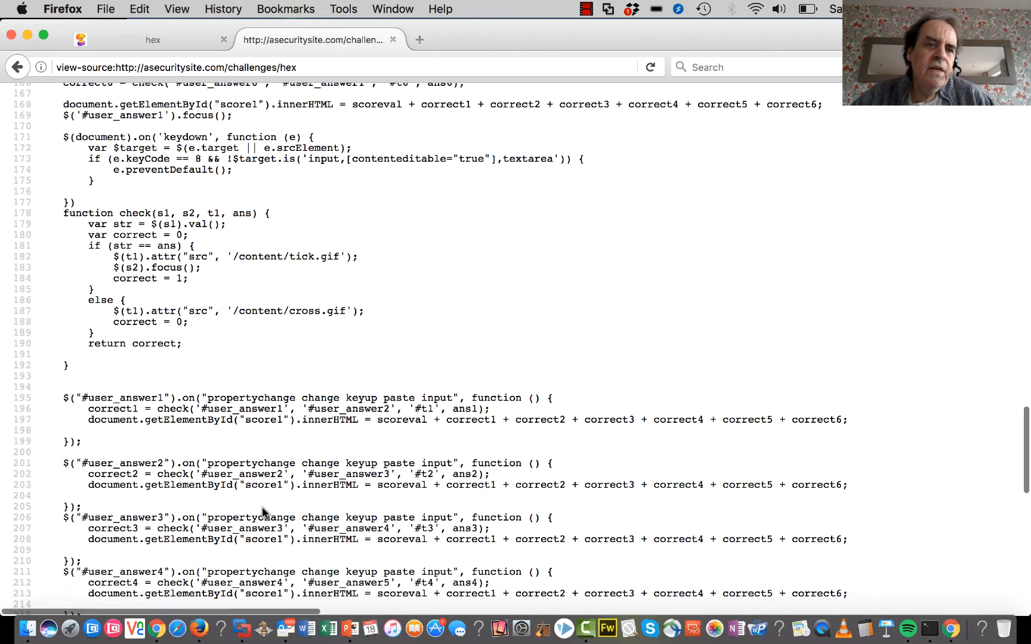
pyautogui.moveTo(552, 414)
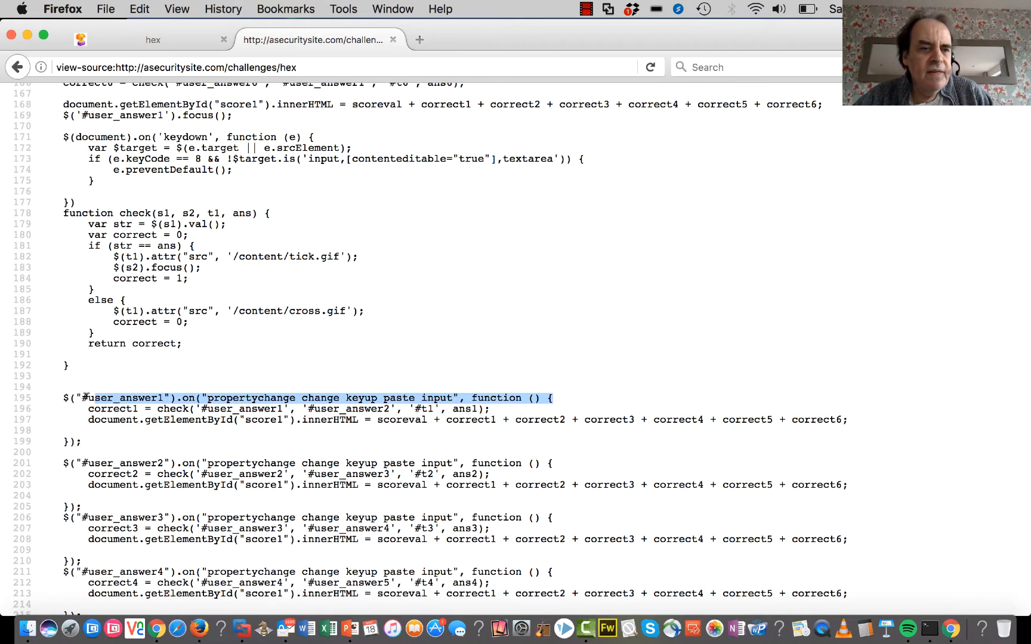
pyautogui.click(442, 398)
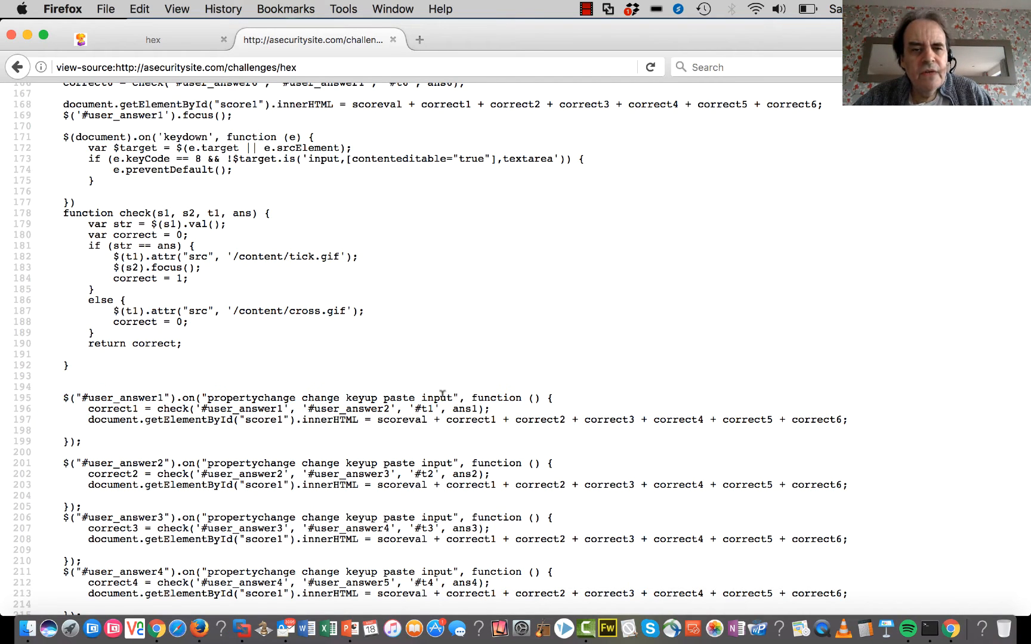
pyautogui.doubleClick(362, 397)
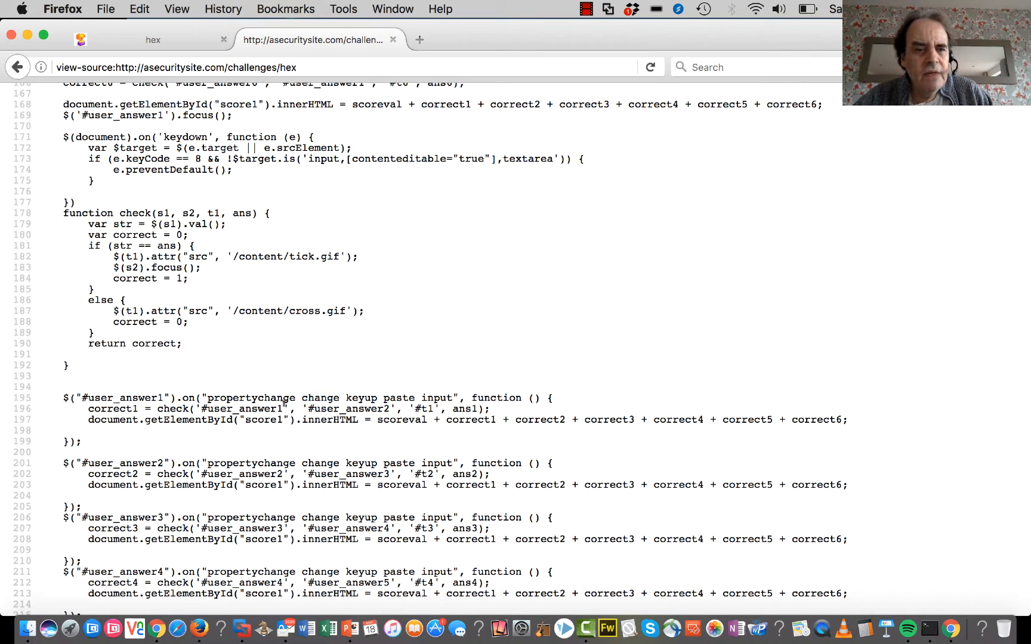
pyautogui.doubleClick(240, 408)
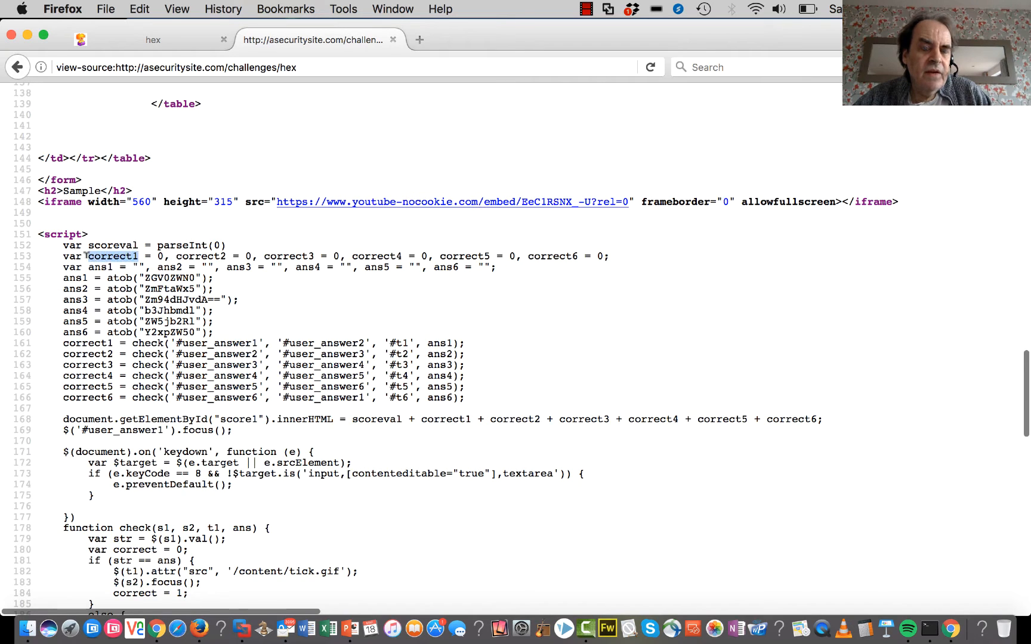
pyautogui.scroll(-3)
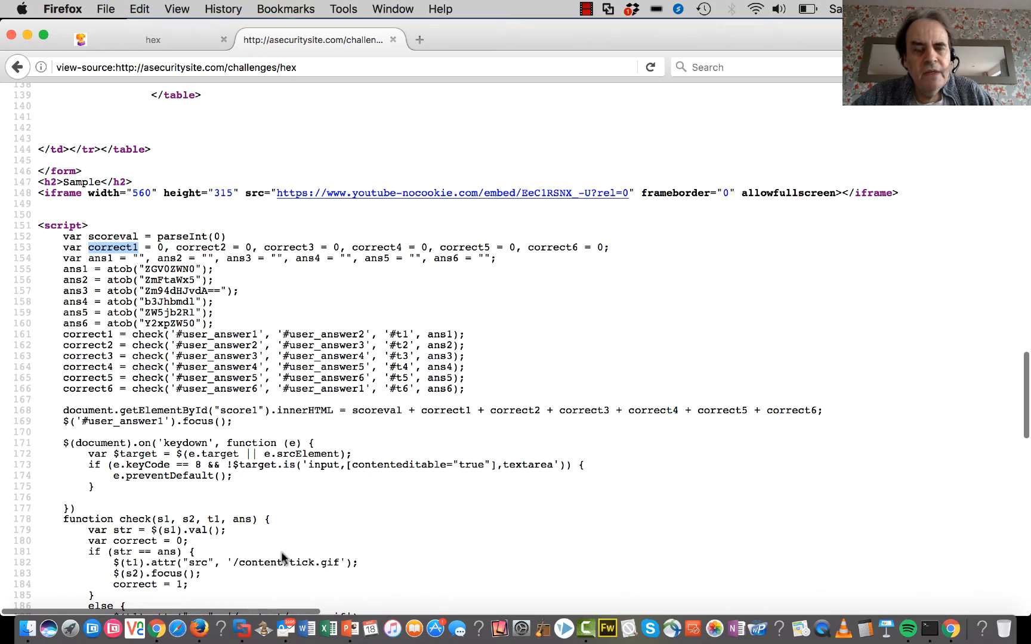
pyautogui.moveTo(236, 304)
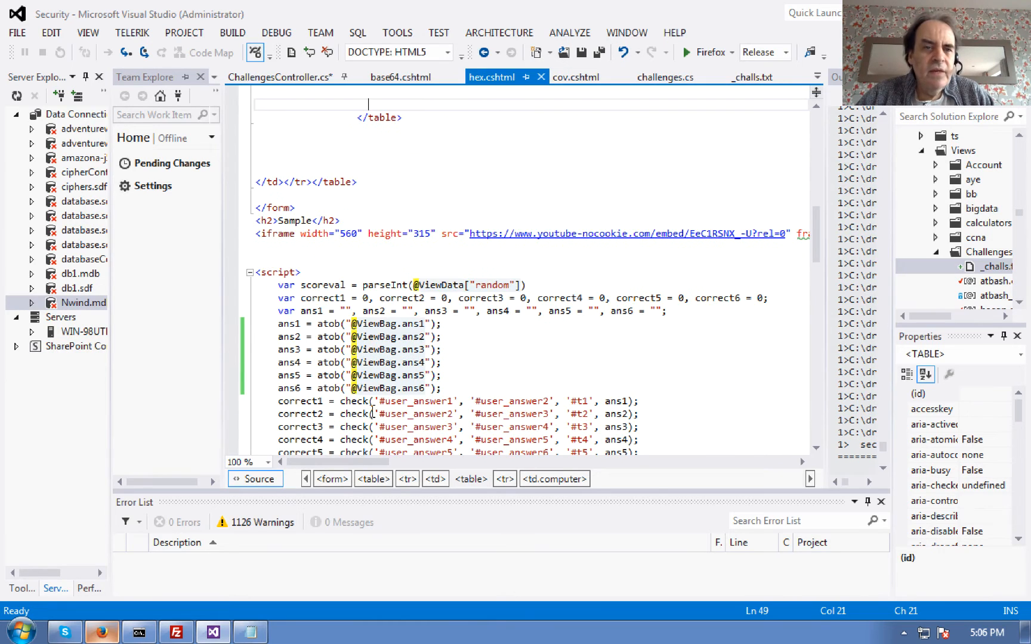
# Step: Scroll ChallengesController.cs to the hex action that base64-encodes answers into the ViewBag
pyautogui.scroll(-3)
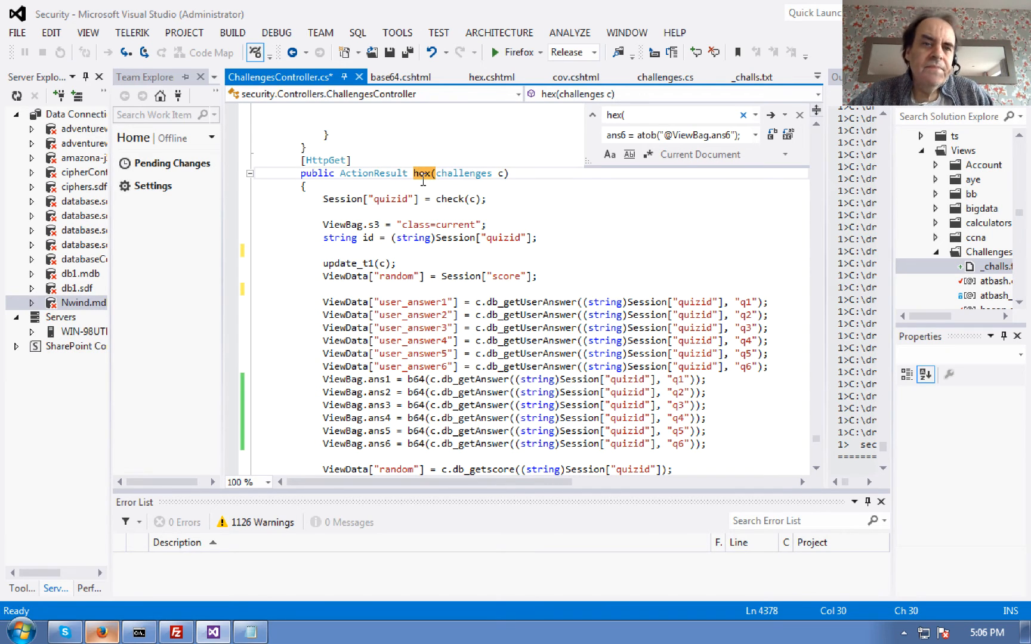
pyautogui.scroll(-3)
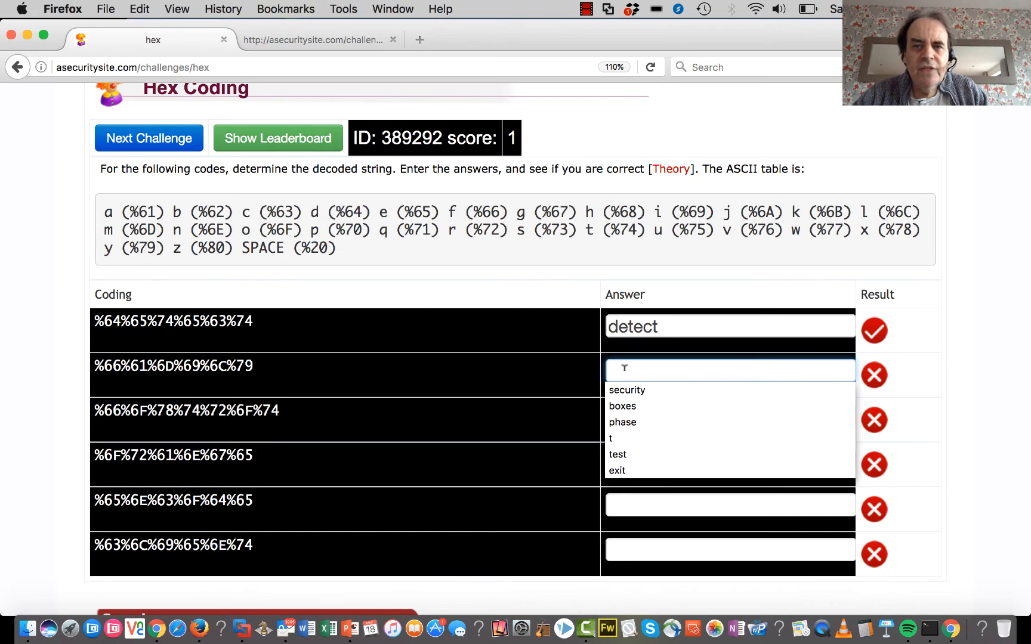
# Step: Enter 'family' as the second answer for score 2, then start typing 'client' in the last box
pyautogui.write('f')
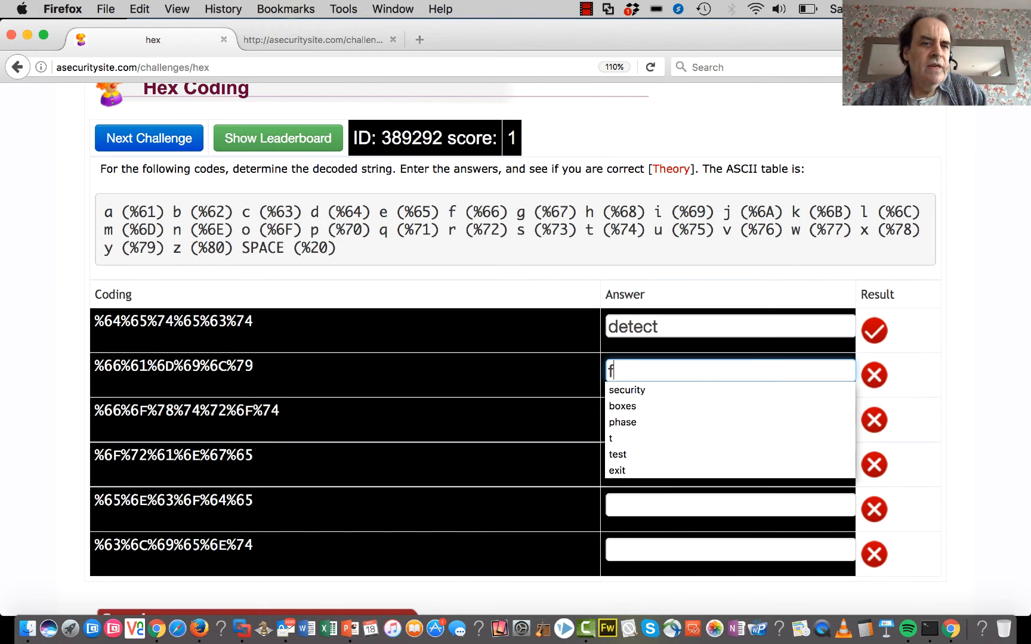
pyautogui.write('a')
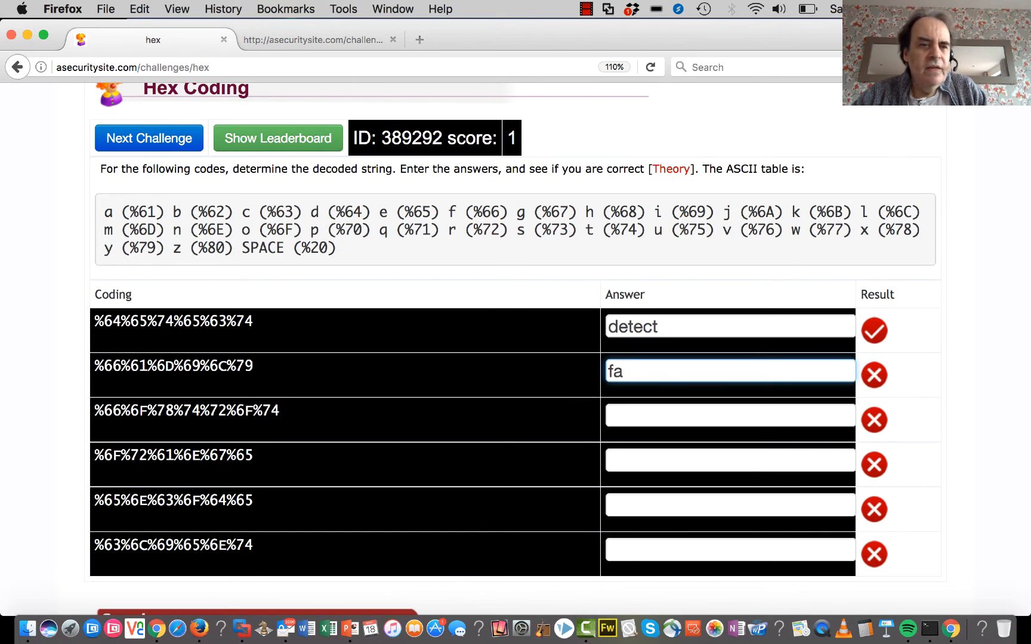
pyautogui.write('mily')
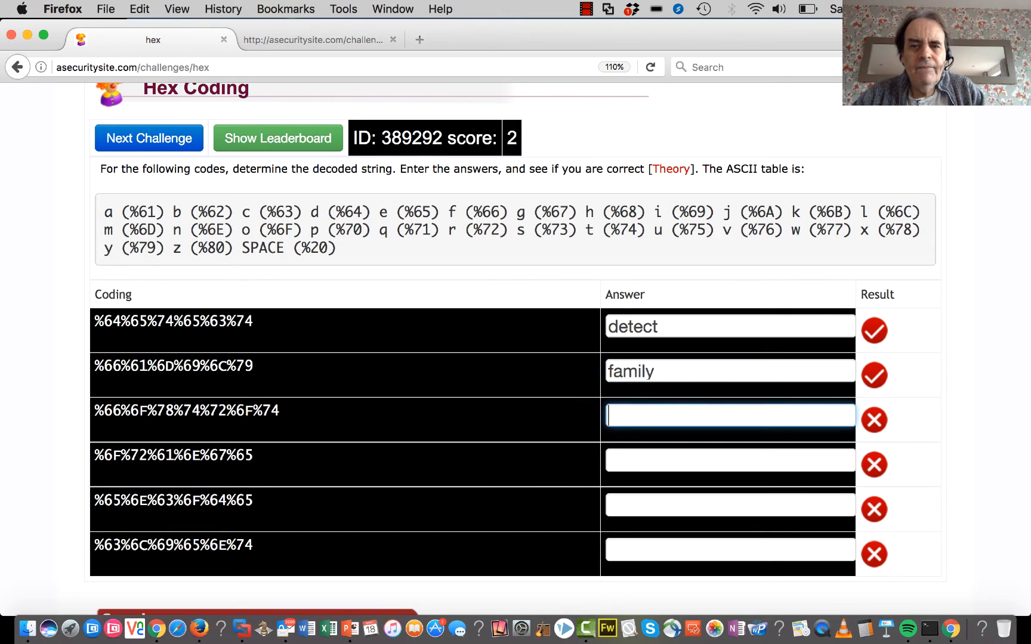
pyautogui.moveTo(684, 374)
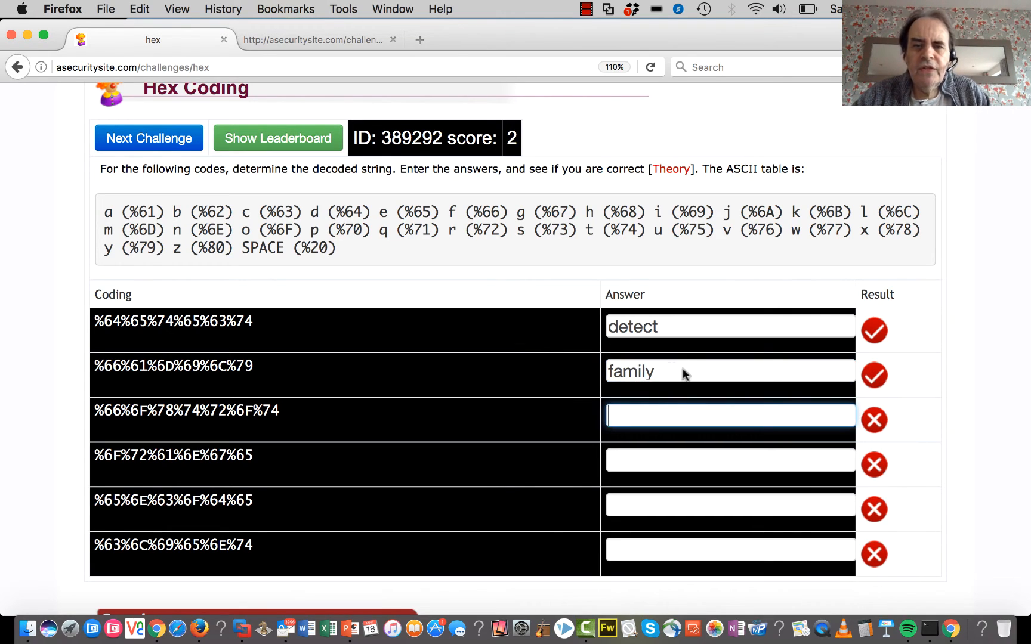
pyautogui.press('Backspace')
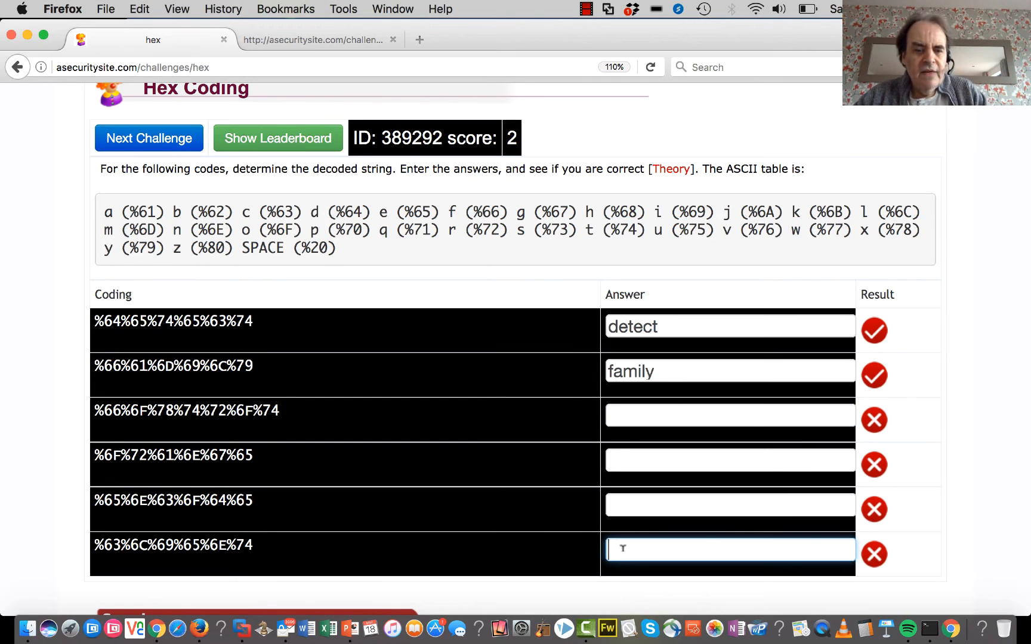
pyautogui.write('c')
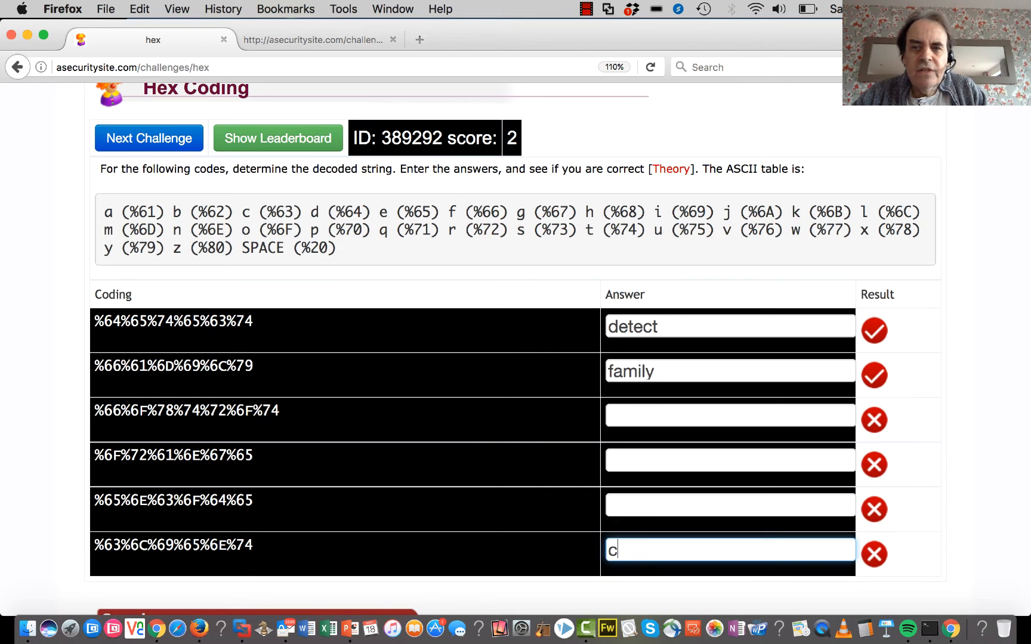
pyautogui.write('l')
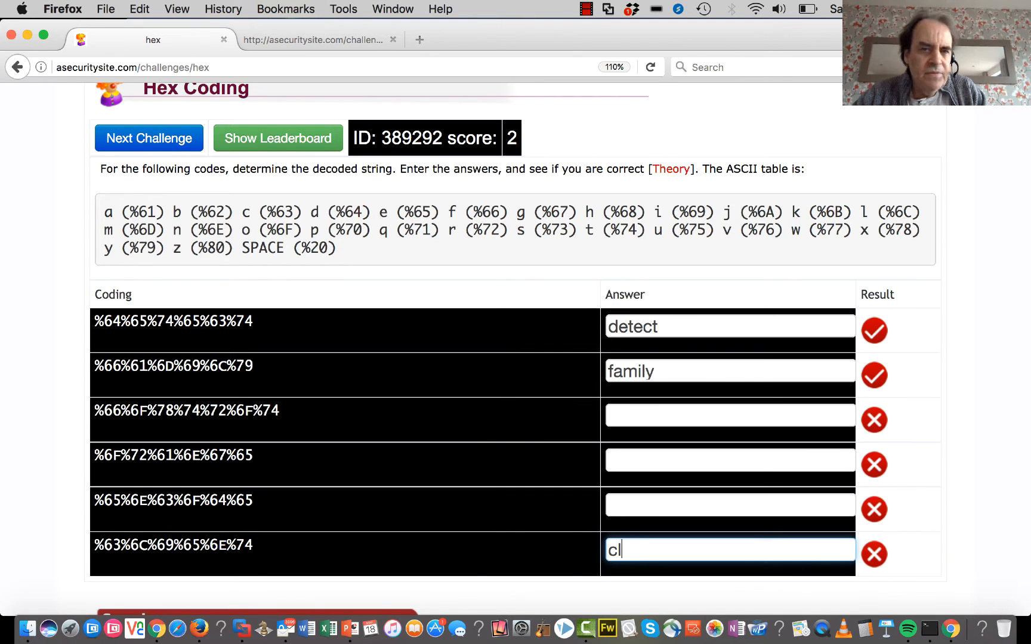
pyautogui.write('i')
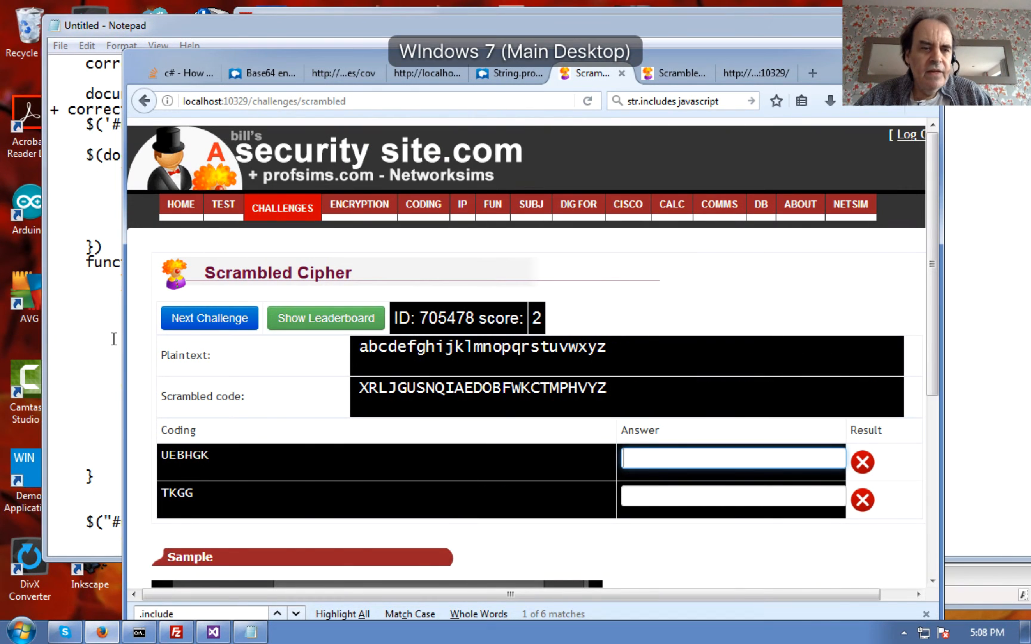
pyautogui.moveTo(236, 483)
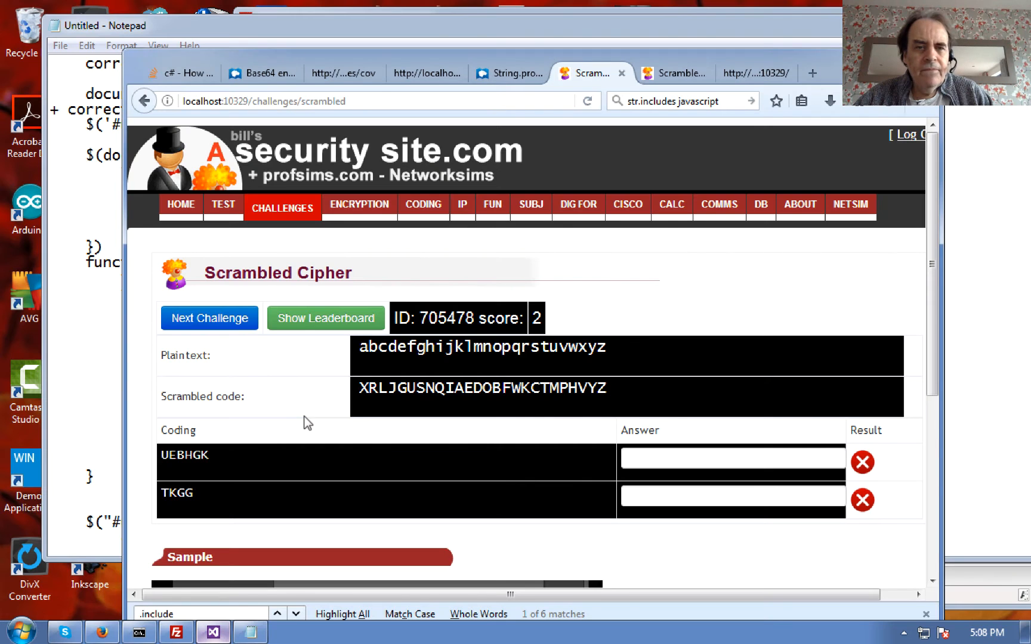
# Step: Focus the first Scrambled Cipher answer on localhost, then bring the code editor forward
pyautogui.click(730, 459)
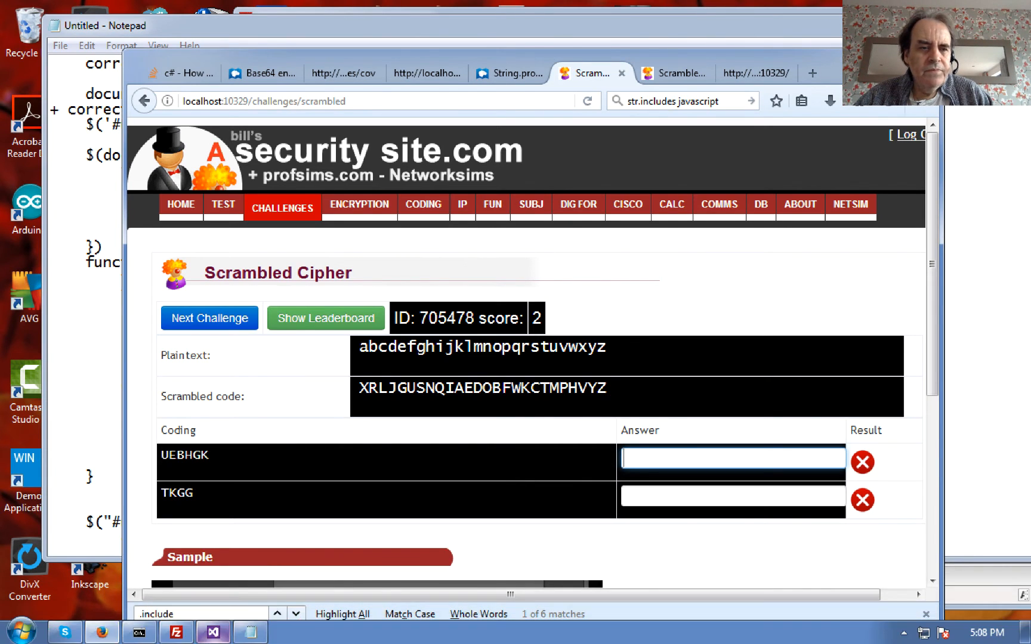
pyautogui.click(211, 631)
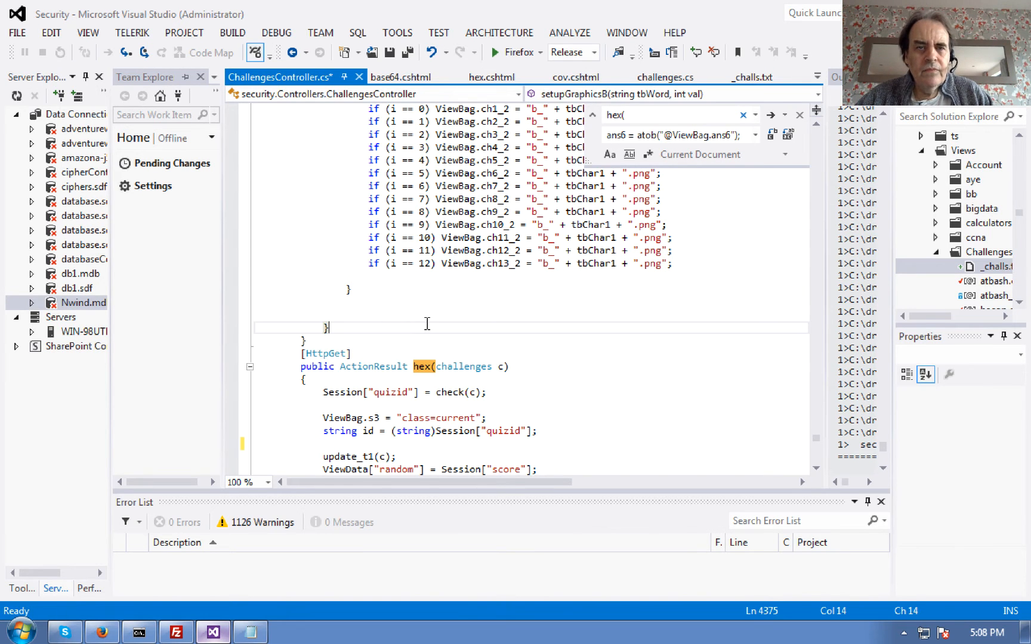
# Step: Show hex.cshtml and highlight formmethod="post" on the Next Challenge button line
pyautogui.click(492, 77)
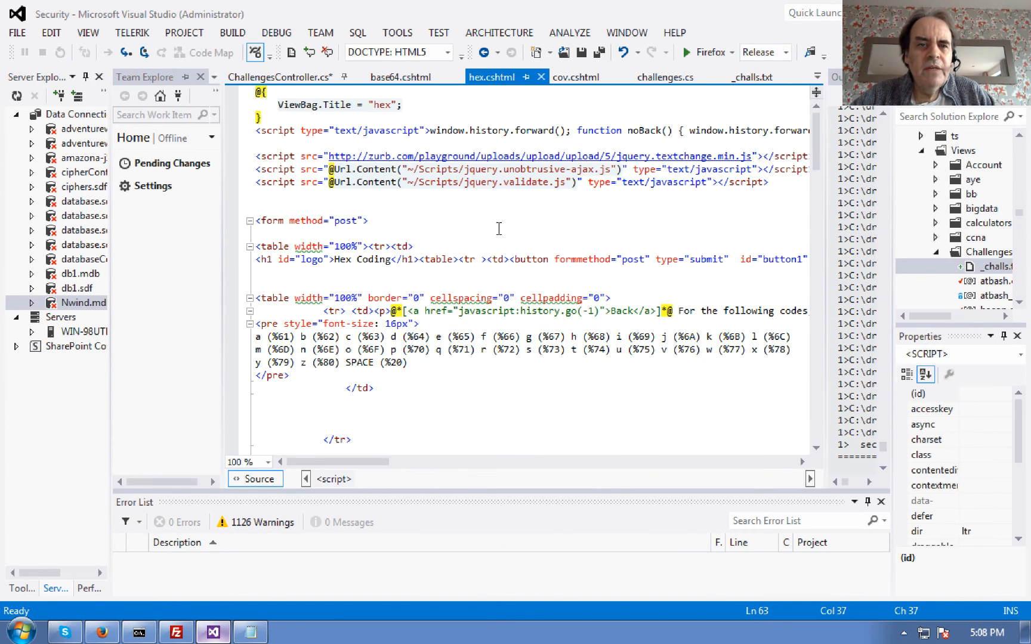
pyautogui.moveTo(584, 256)
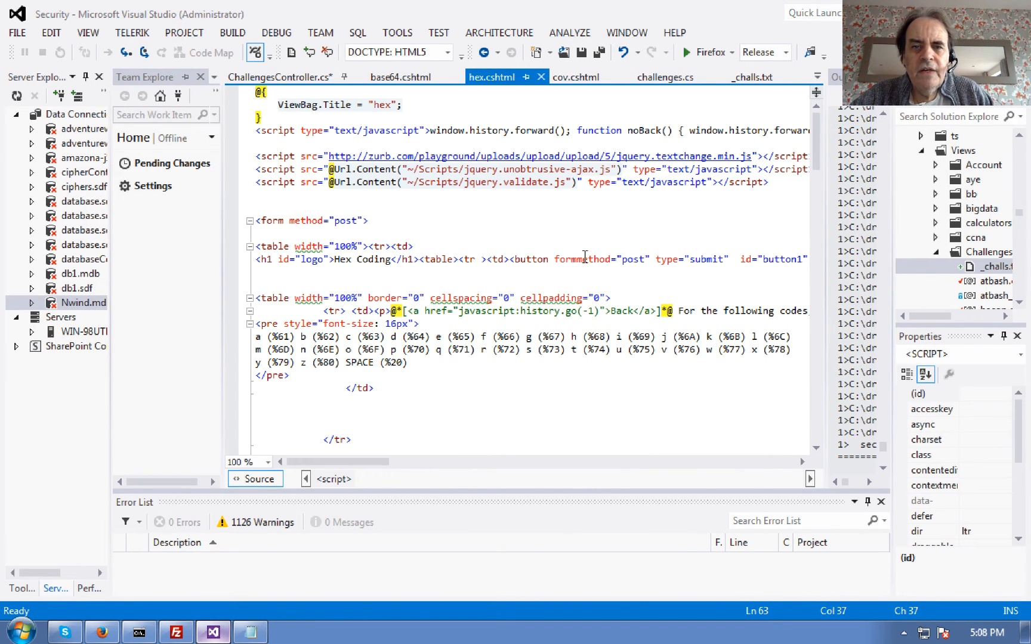
pyautogui.click(592, 259)
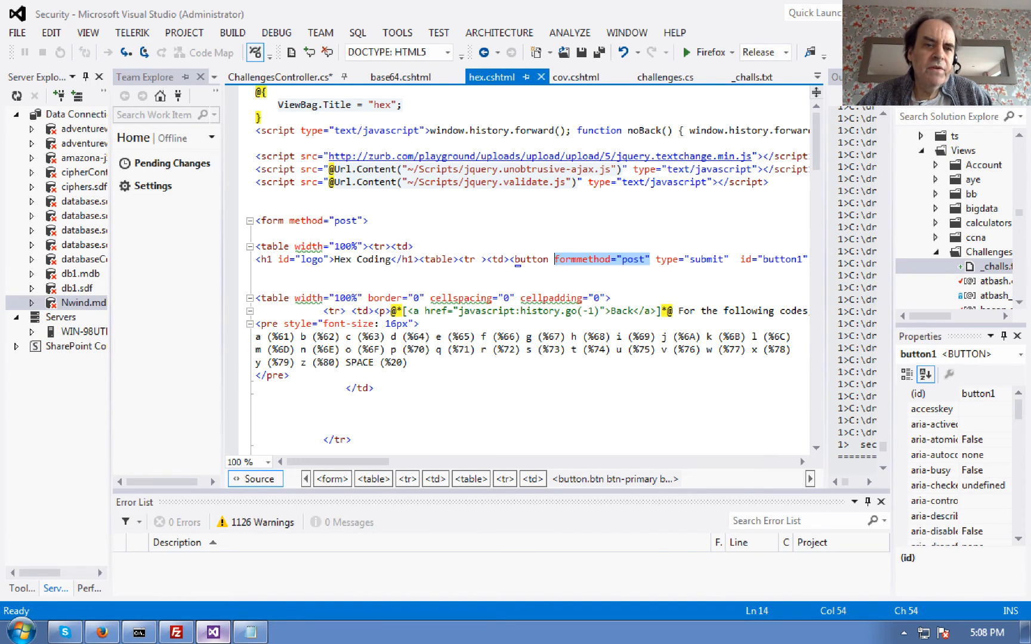
pyautogui.click(351, 221)
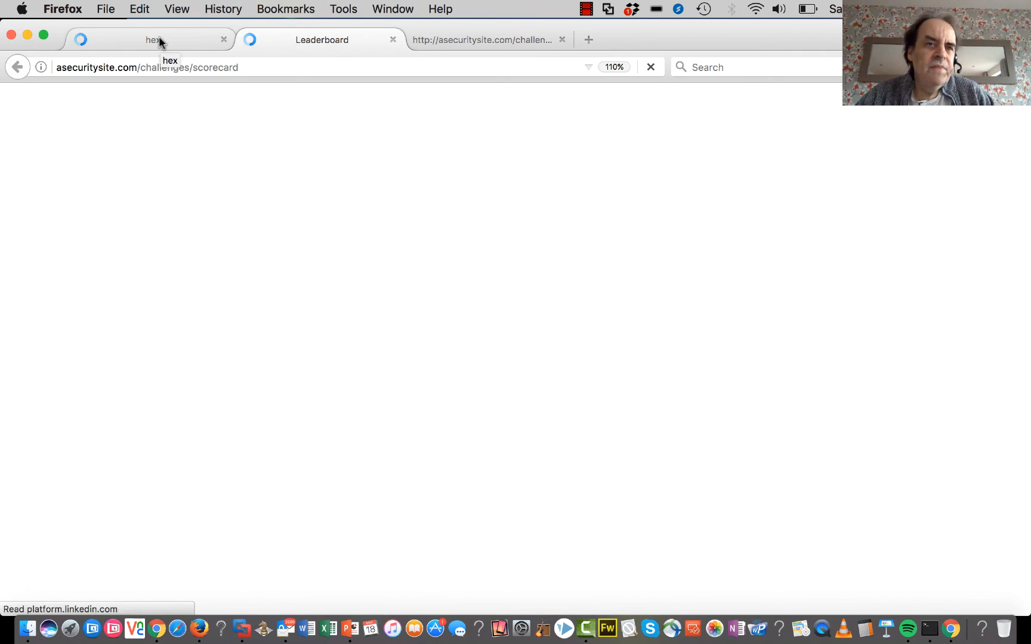
# Step: Switch back to the hex challenge tab while the scorecard page loads
pyautogui.click(151, 40)
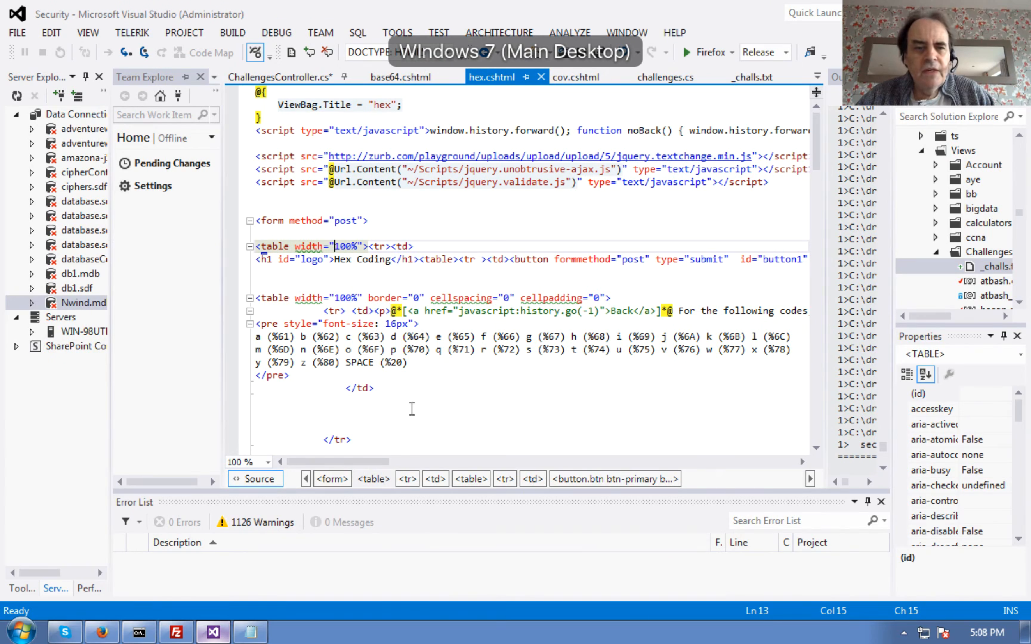
pyautogui.hscroll(3)
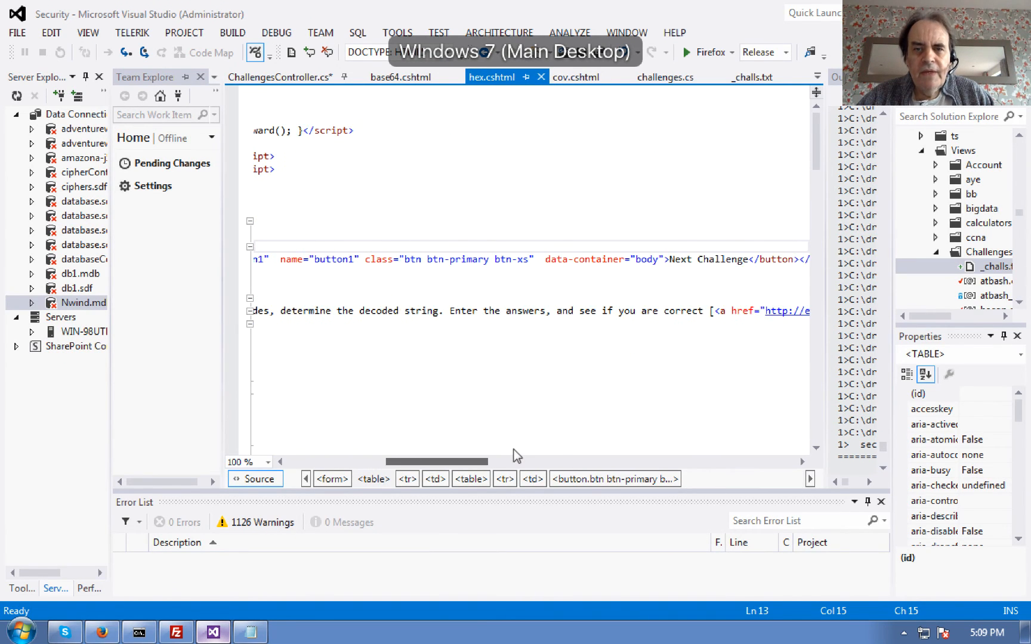
pyautogui.hscroll(3)
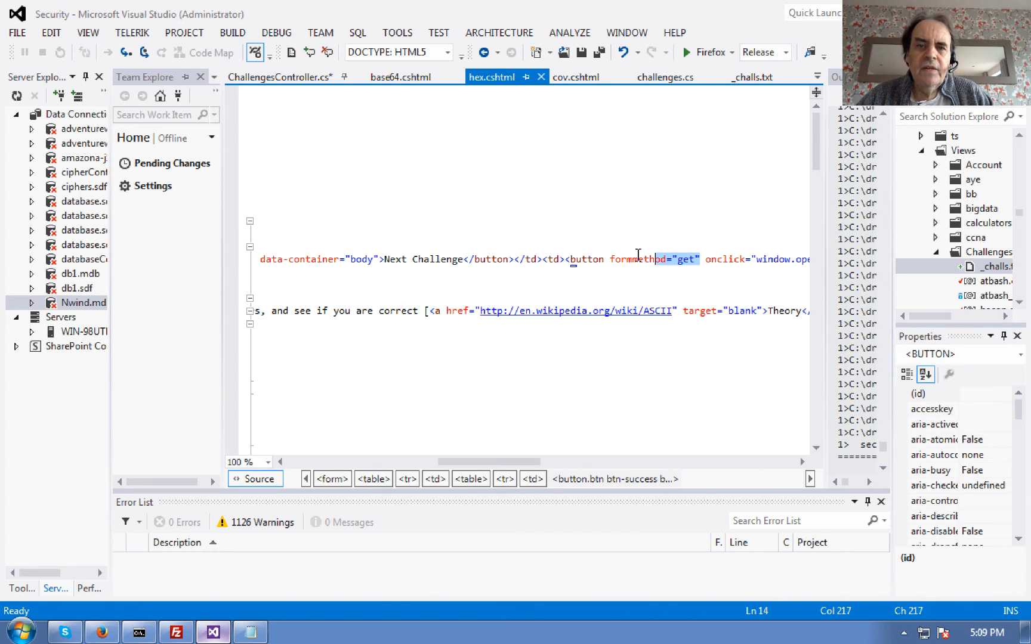
pyautogui.doubleClick(637, 259)
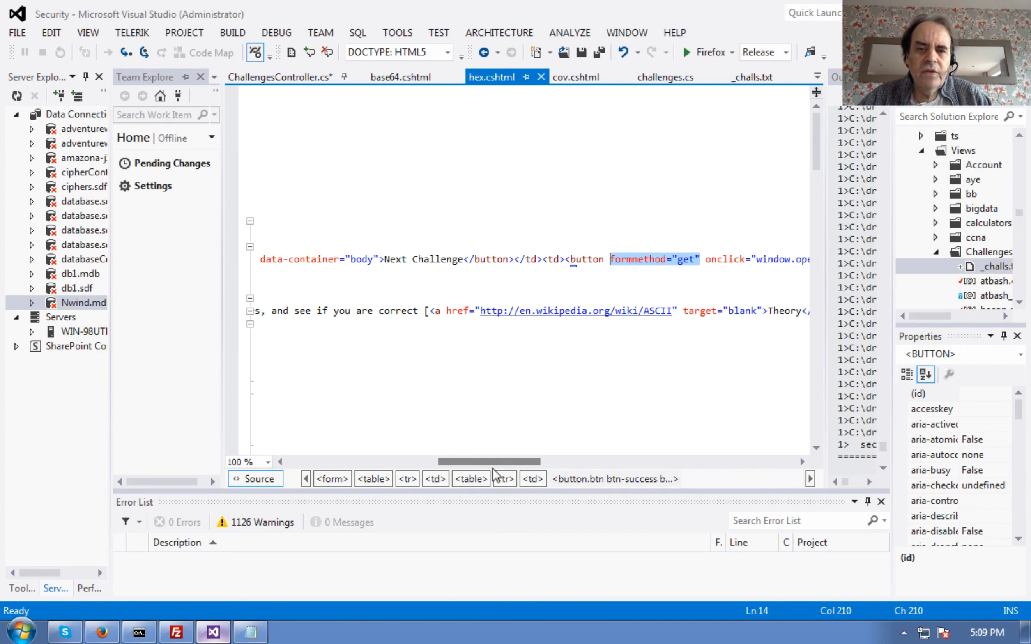
pyautogui.moveTo(490, 462); pyautogui.dragTo(592, 462)
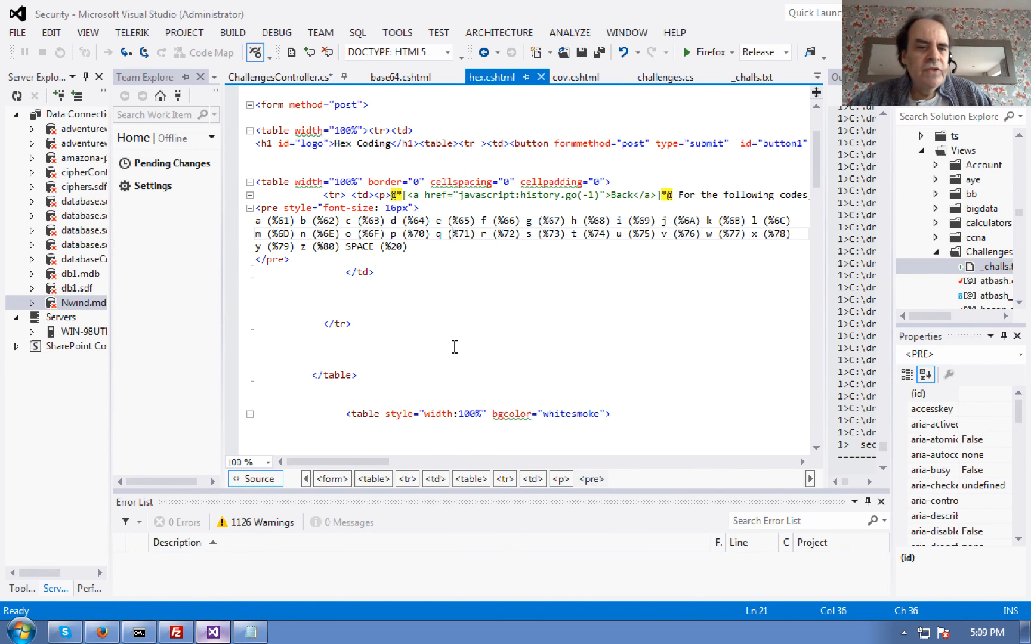
pyautogui.scroll(-3)
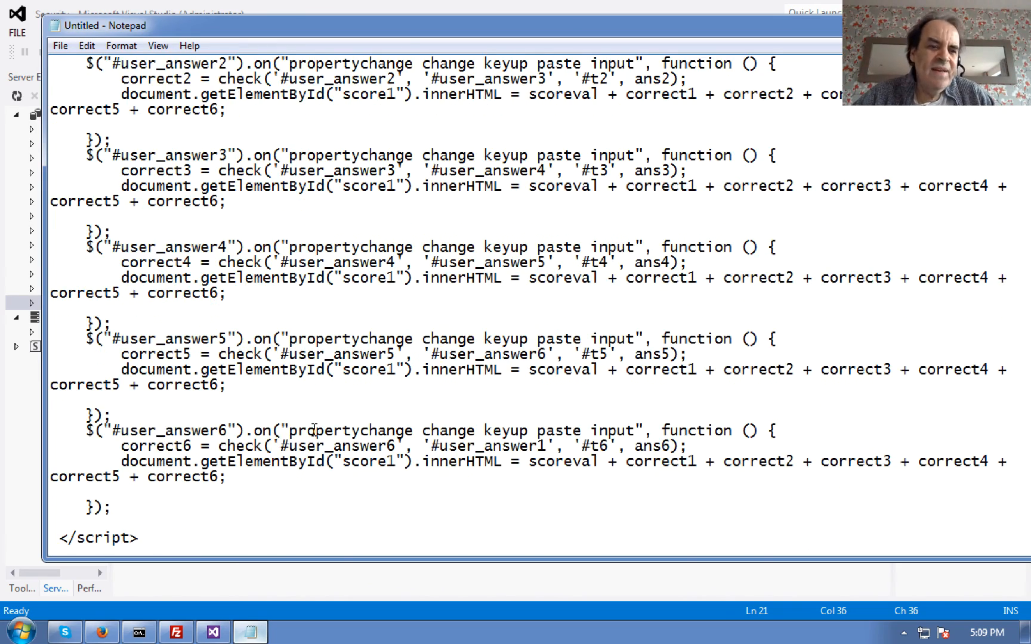
# Step: Scroll the Notepad script to function check(s1, s2, t1, ans) and highlight then deselect its body
pyautogui.scroll(-3)
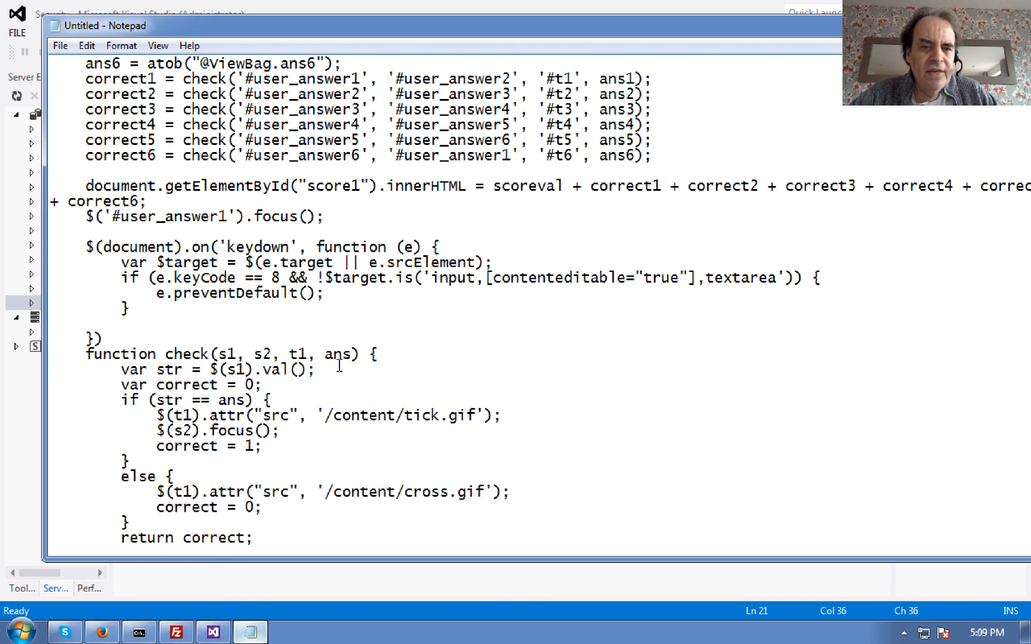
pyautogui.scroll(-3)
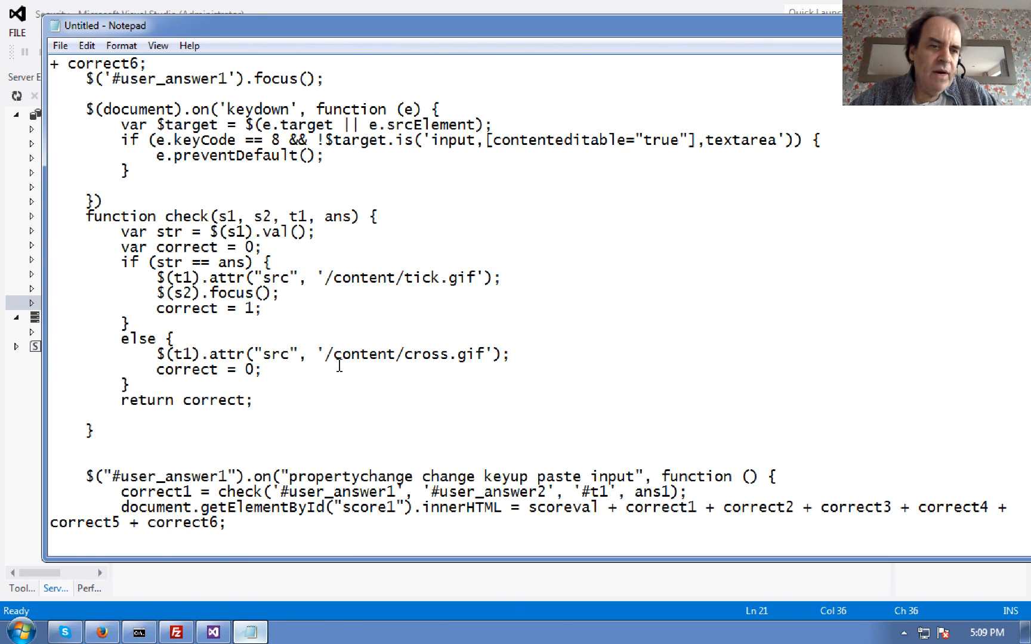
pyautogui.moveTo(121, 231); pyautogui.dragTo(93, 431)
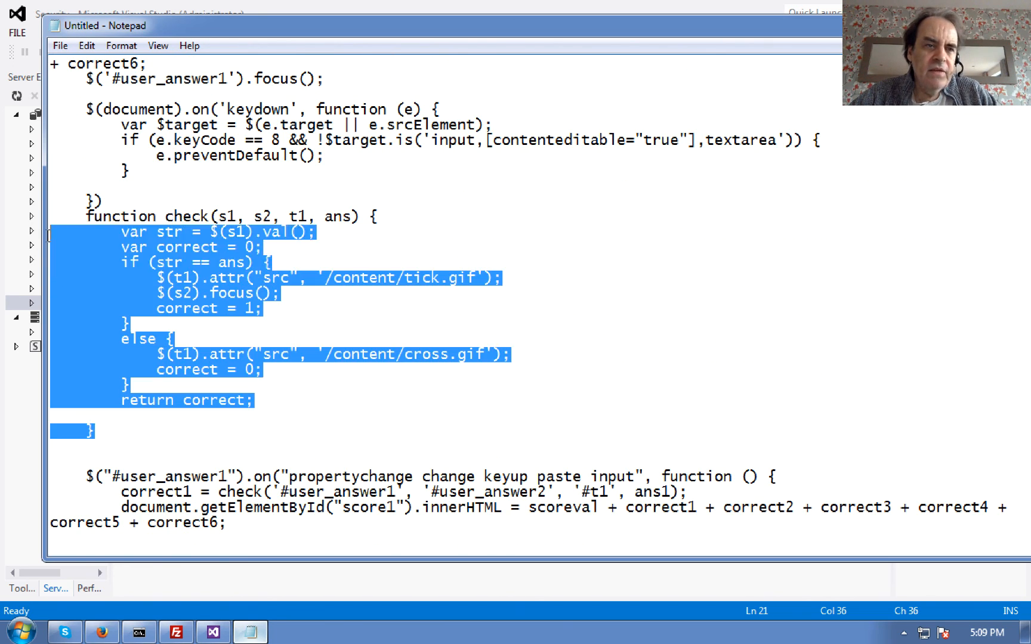
pyautogui.click(205, 317)
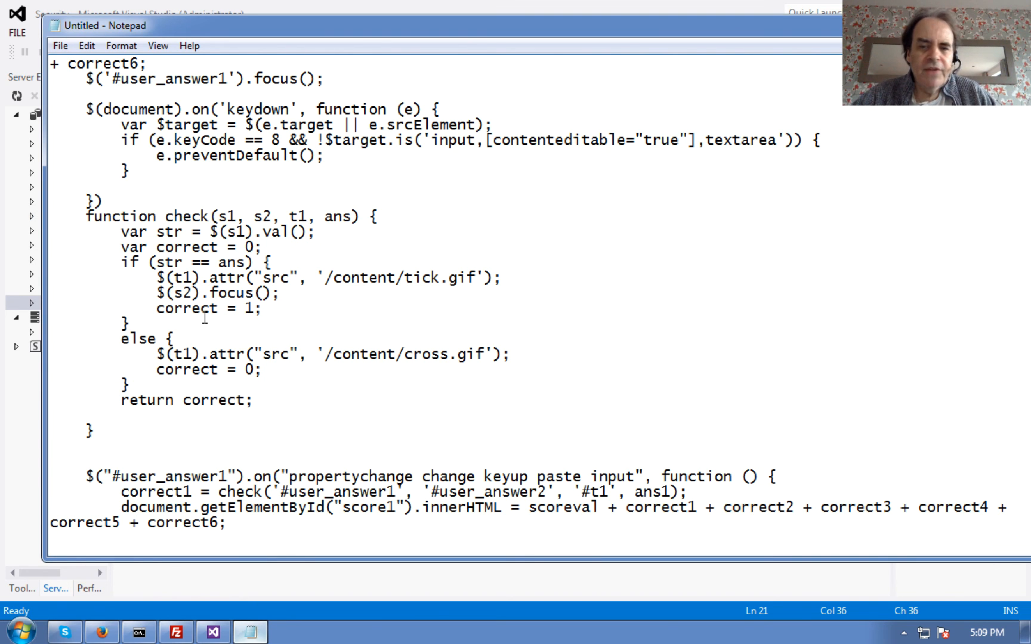